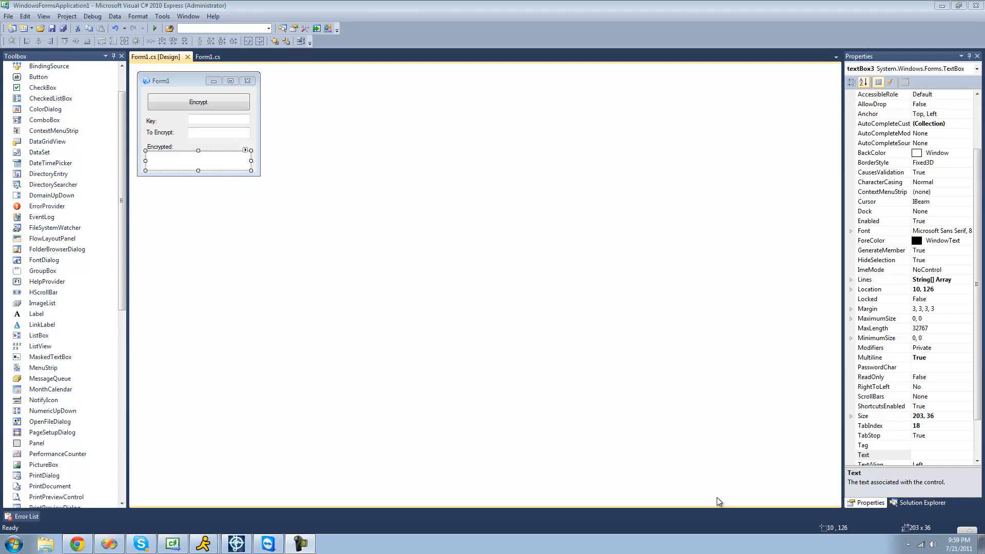
{"action": "mouse_move", "coordinate": [630, 335]}
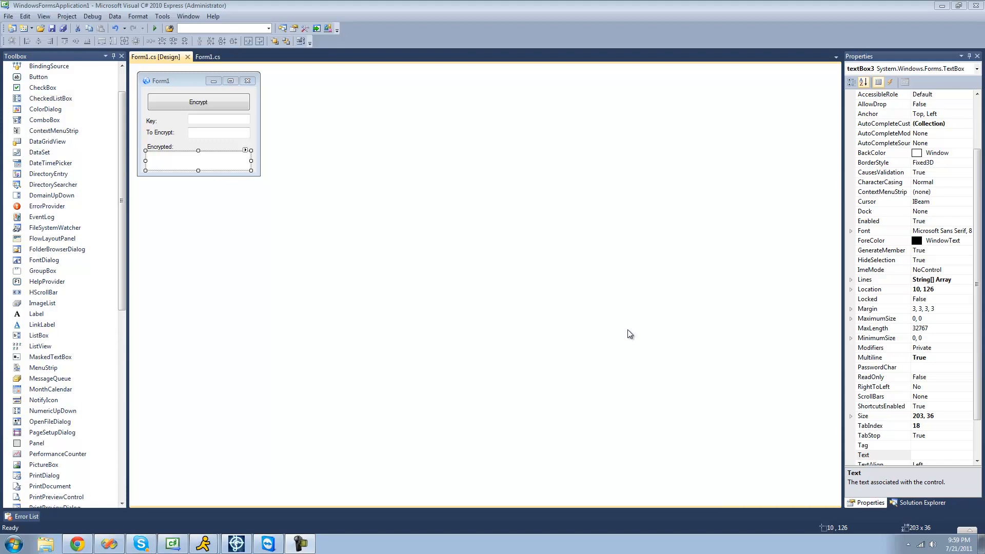
Inspect properties of the Encrypt button, Key label, form and Encrypted output box
{"action": "left_click", "coordinate": [198, 101]}
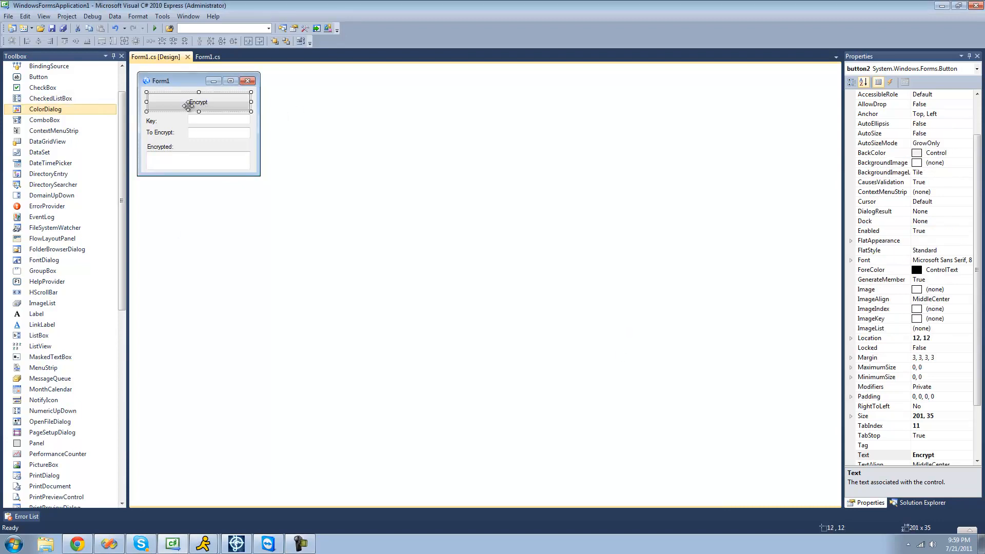
{"action": "left_click", "coordinate": [151, 121]}
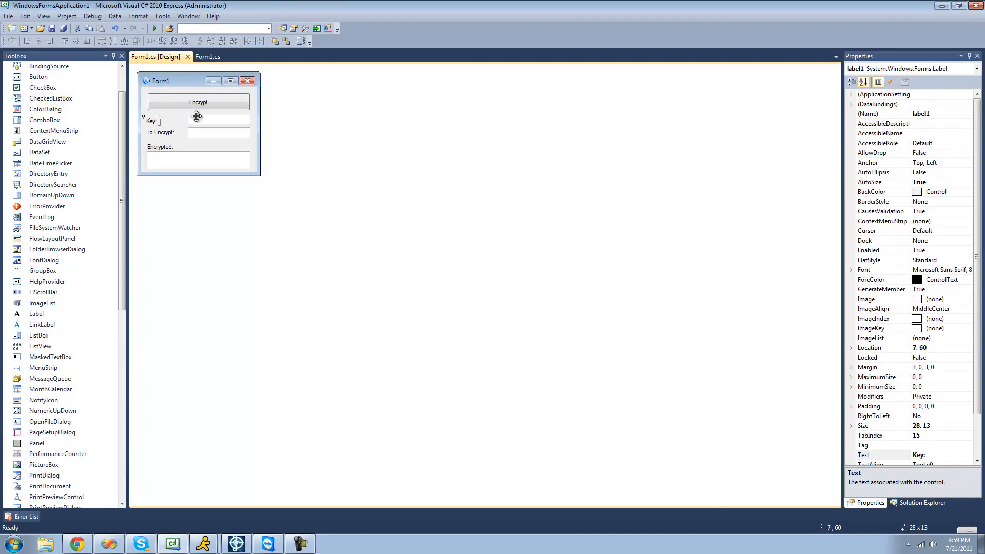
{"action": "left_click", "coordinate": [219, 120]}
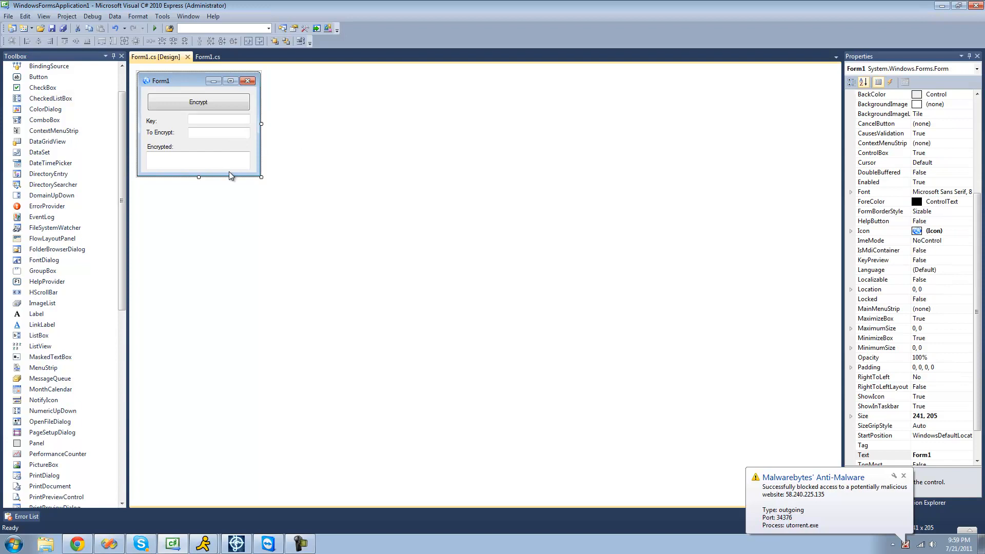
{"action": "left_click", "coordinate": [197, 162]}
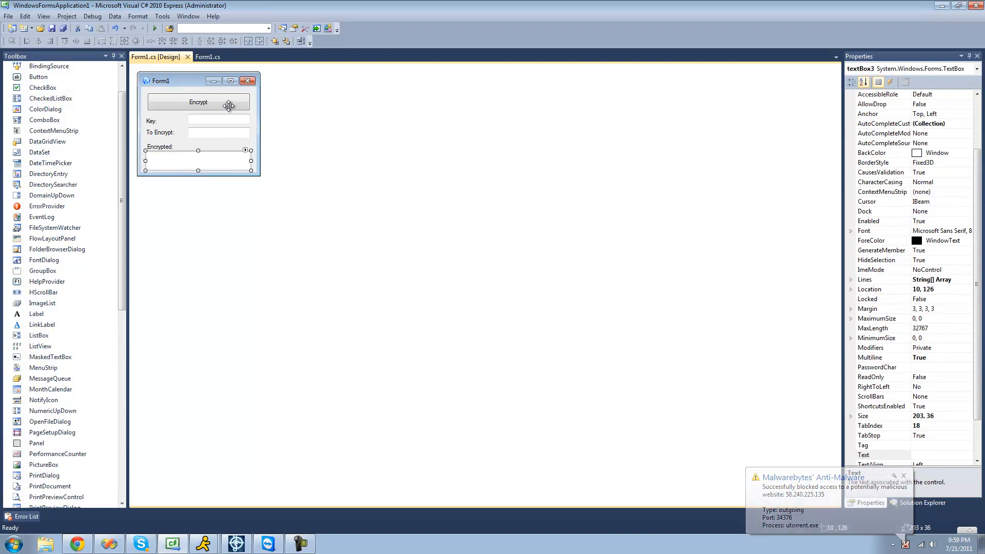
In the Encrypt click handler, declare TripleDESCryptoServiceProvider tDES and begin the tDES.Key assignment
{"action": "left_click", "coordinate": [208, 56]}
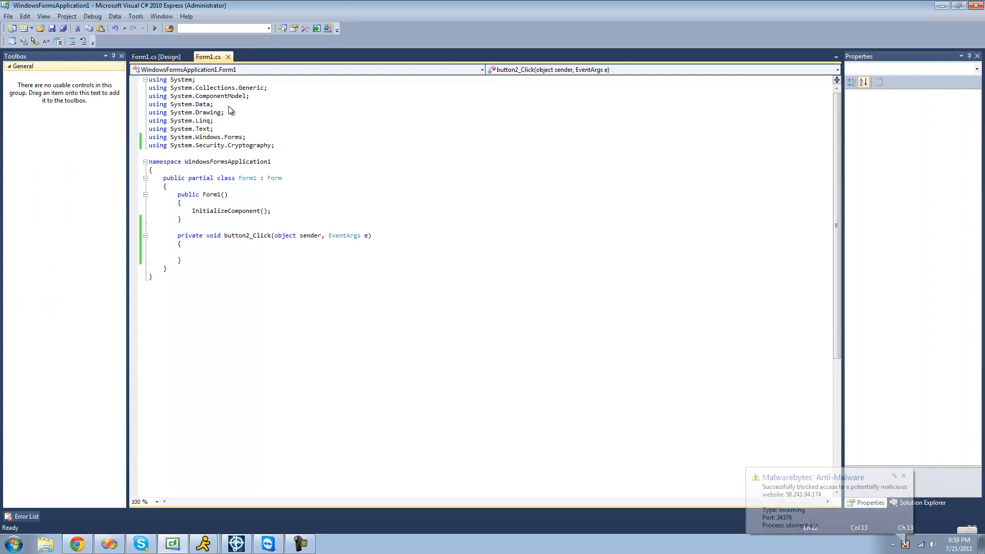
{"action": "left_click", "coordinate": [151, 144]}
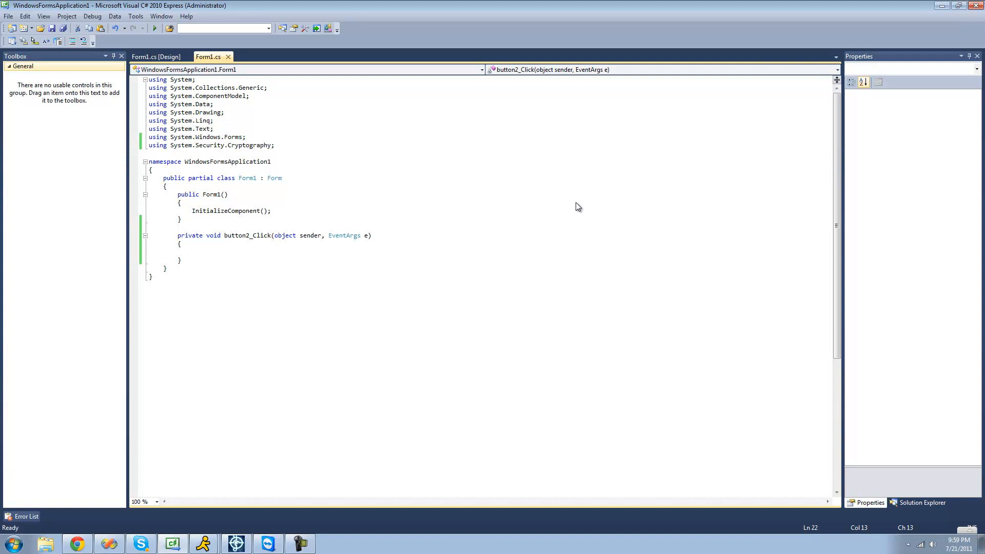
{"action": "left_click", "coordinate": [192, 251]}
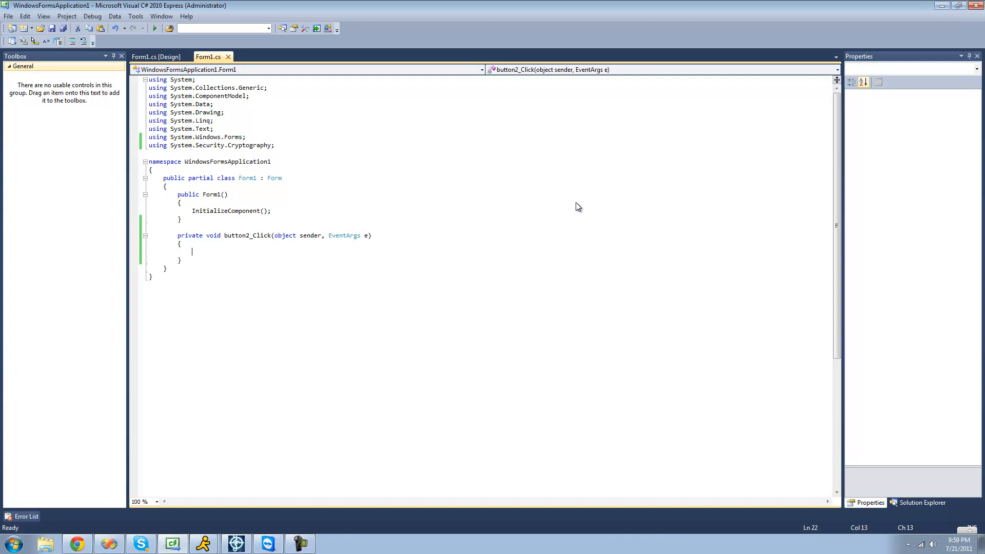
{"action": "type", "text": "Tr"}
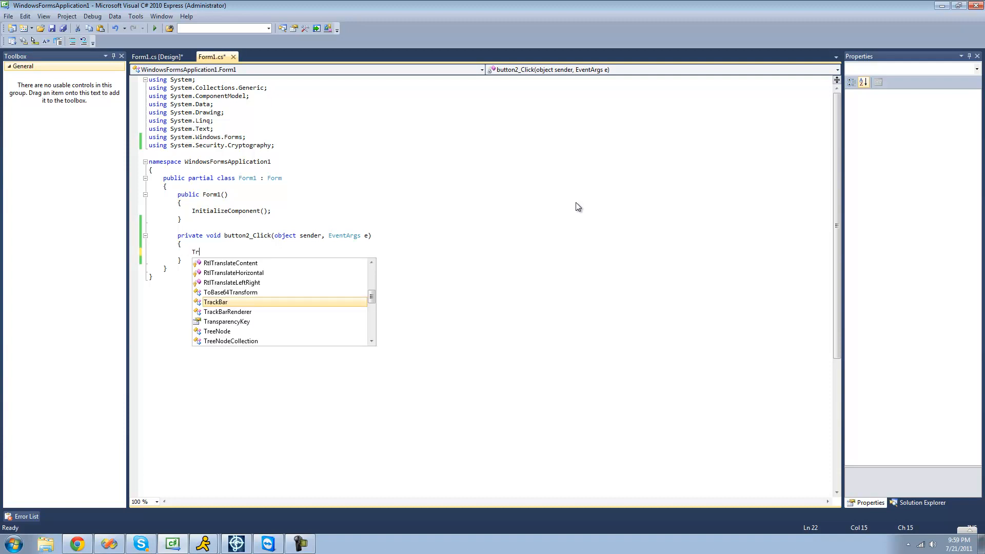
{"action": "type", "text": "ipleDESCryptoServiceProvider t"}
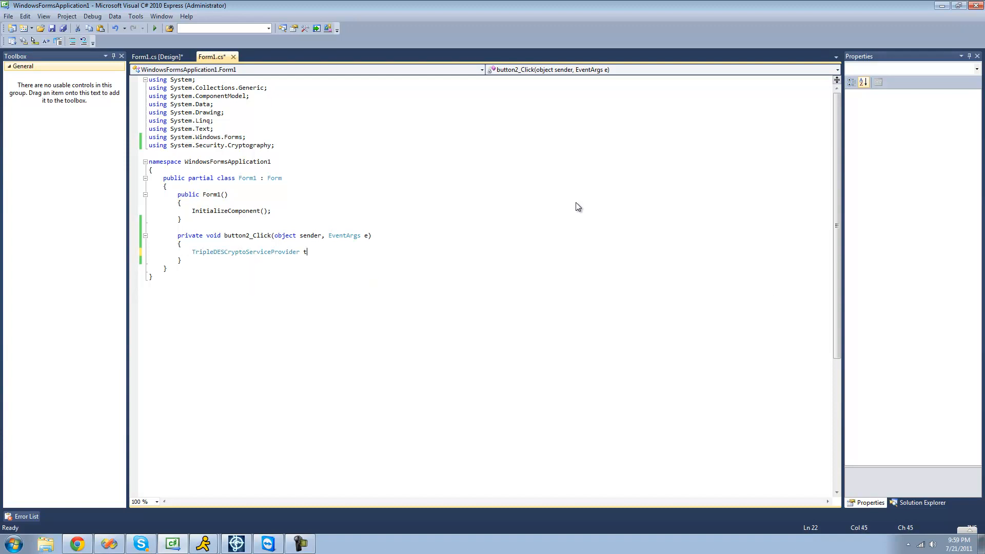
{"action": "type", "text": "DES = n"}
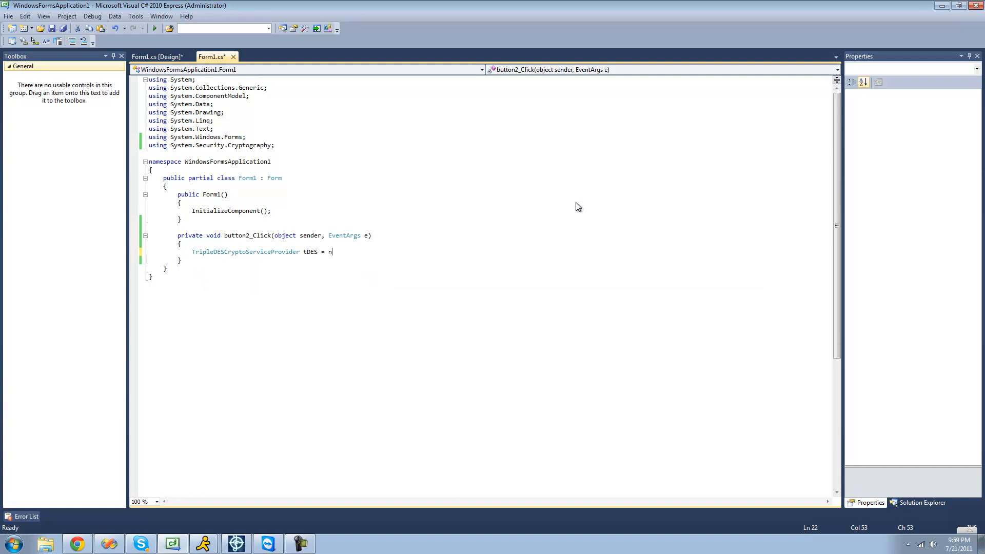
{"action": "type", "text": "ew C"}
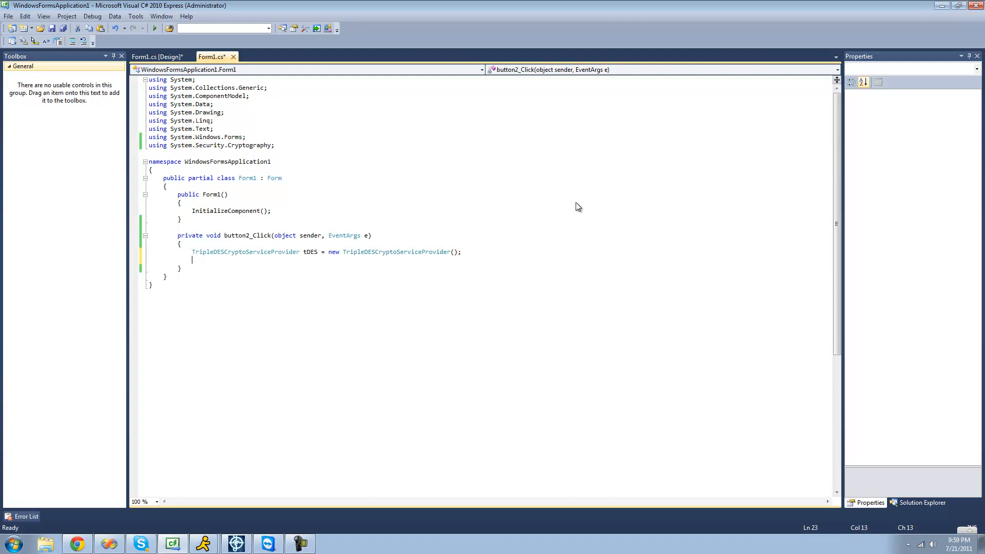
{"action": "type", "text": "t"}
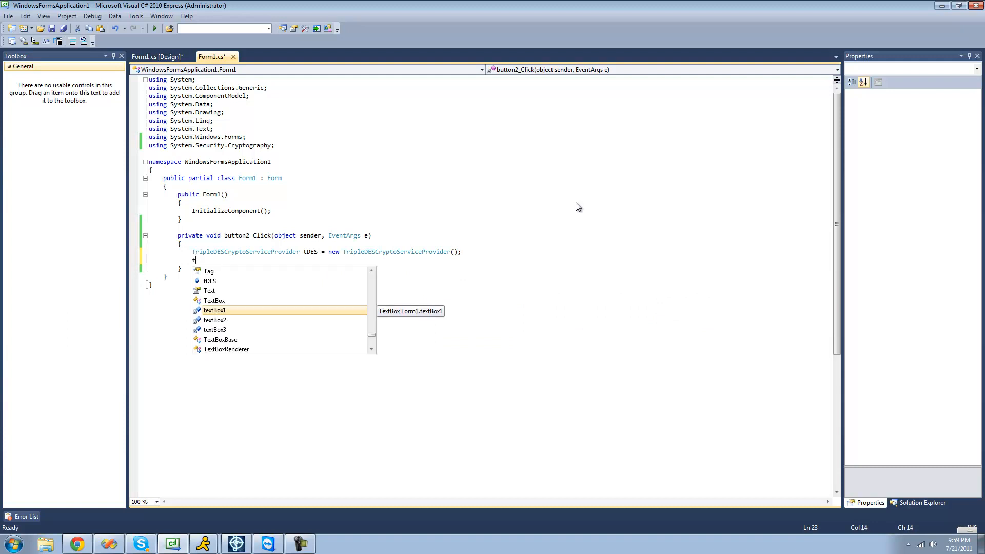
{"action": "type", "text": "DES.Key ="}
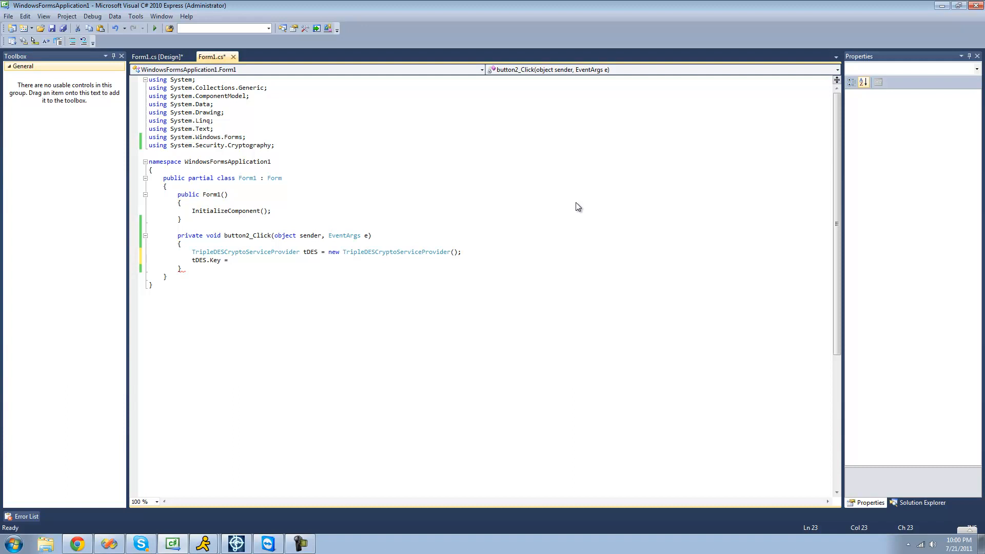
{"action": "left_click", "coordinate": [156, 57]}
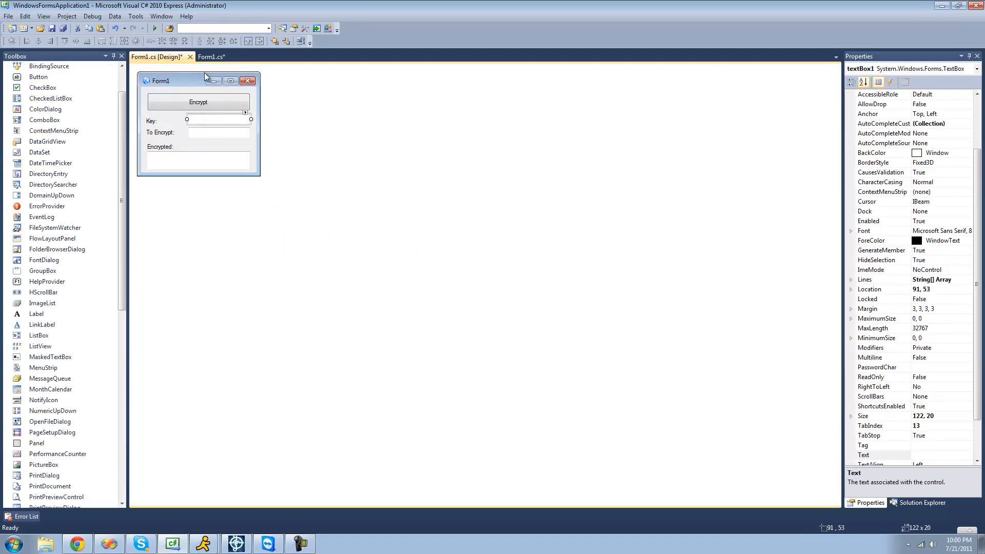
{"action": "left_click", "coordinate": [211, 56]}
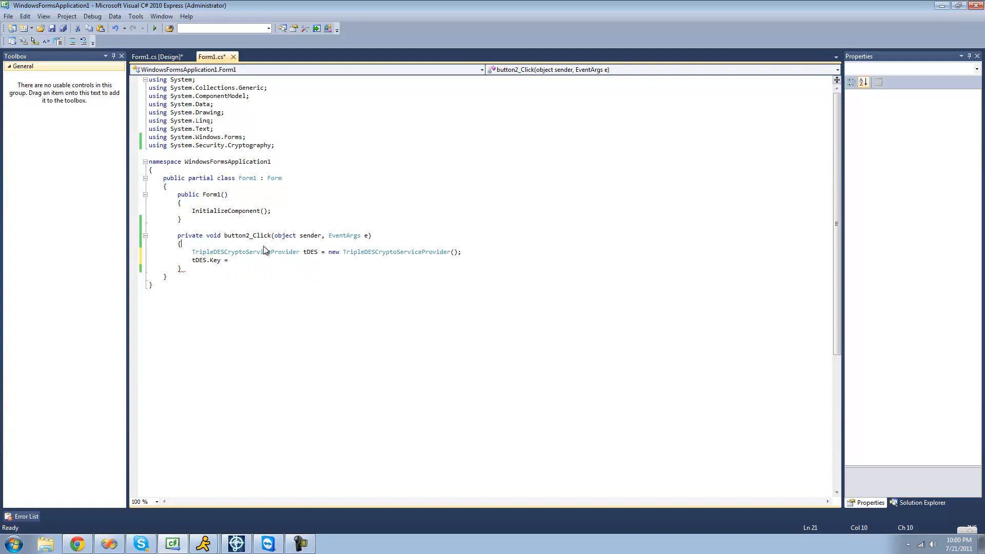
Add MD5CryptoServiceProvider md5 and UTF8Encoding utf8 declarations above the tDES object
{"action": "type", "text": "MD"}
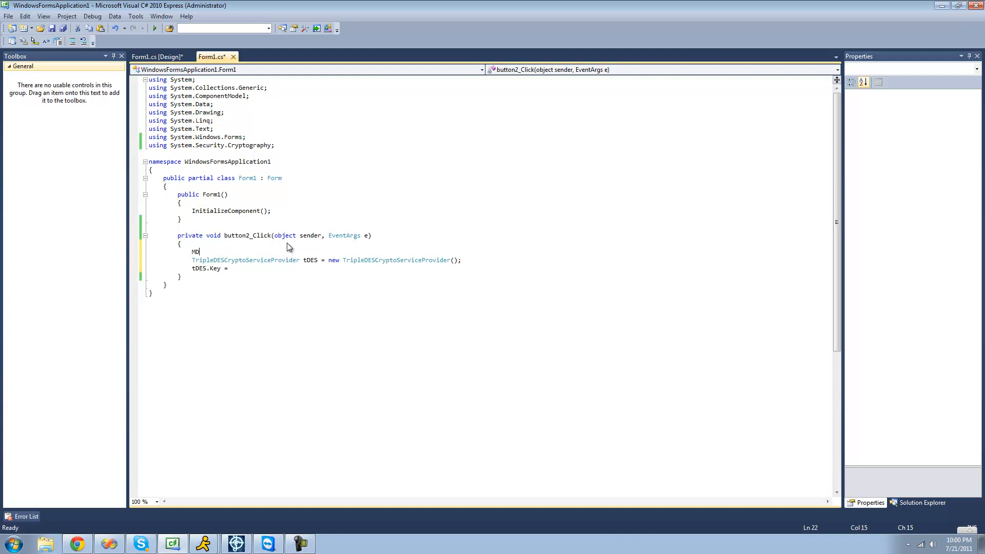
{"action": "type", "text": "5CryptoServiceProvider md5"}
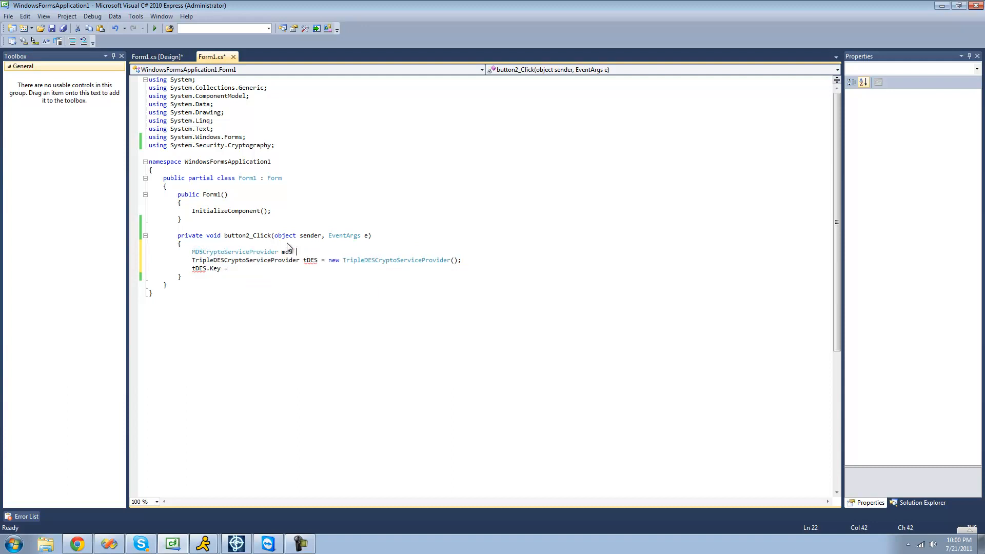
{"action": "type", "text": "= new w"}
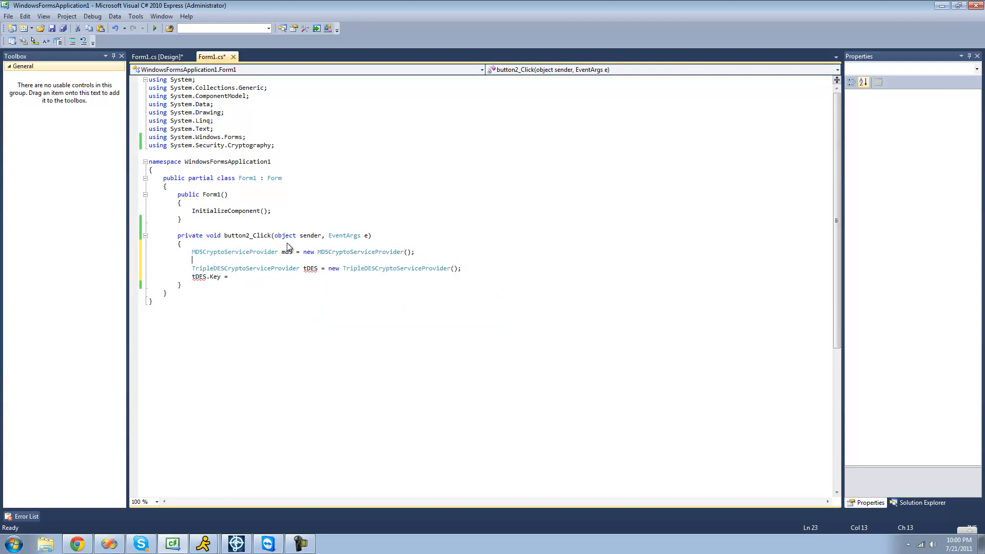
{"action": "type", "text": "UTF8Encoding"}
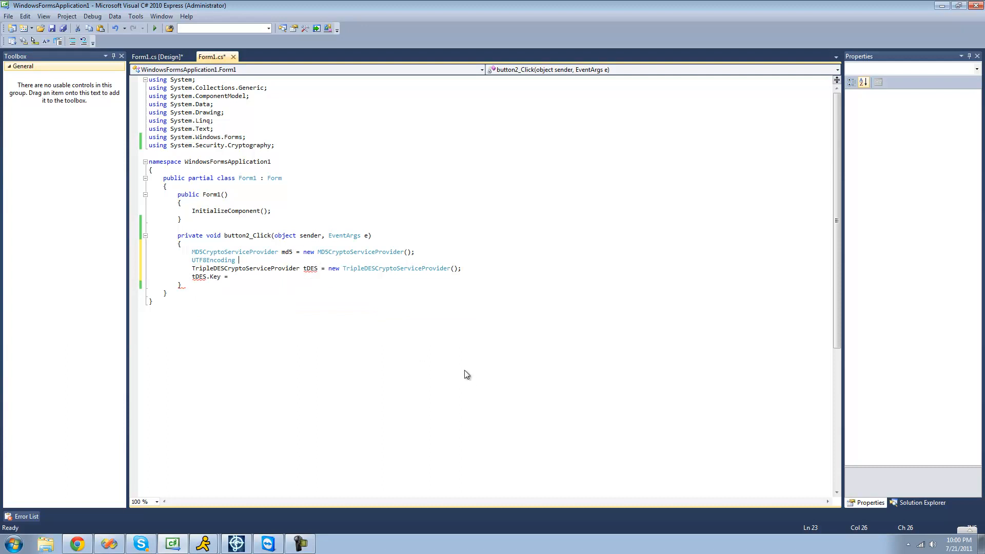
{"action": "type", "text": "utf8 = new UTF8Encoding("}
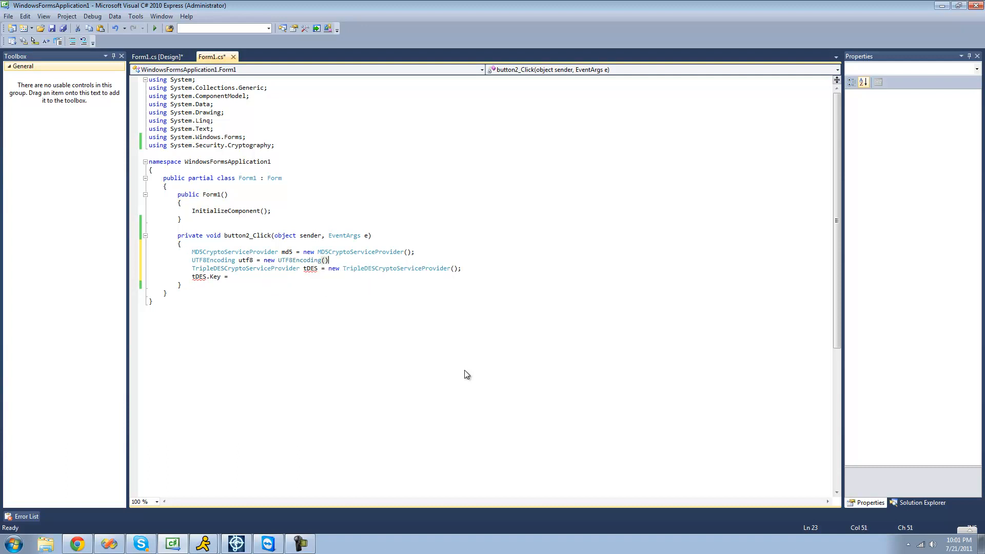
{"action": "type", "text": ";"}
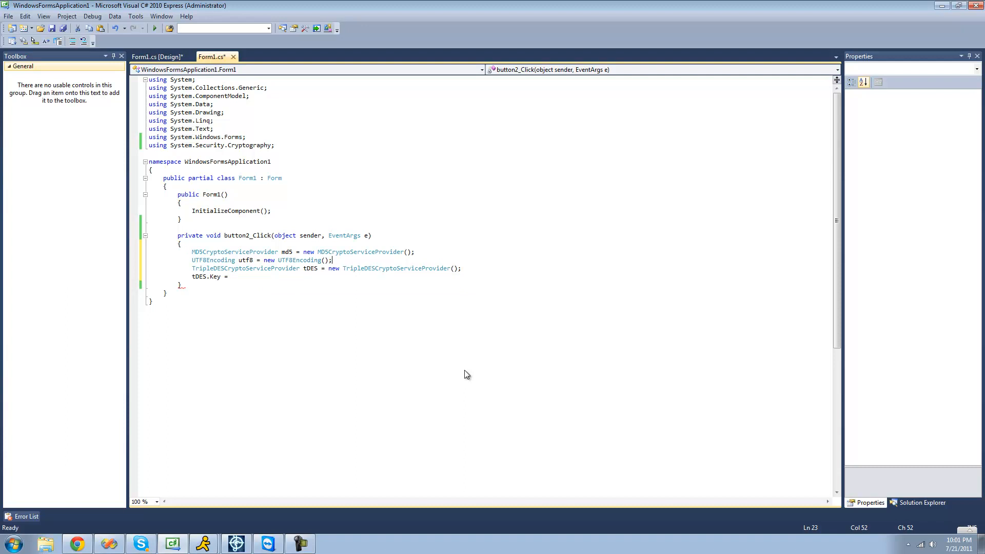
Complete tDES.Key = md5.ComputeHash(utf8.GetBytes(textBox1.Text));
{"action": "left_click", "coordinate": [420, 277]}
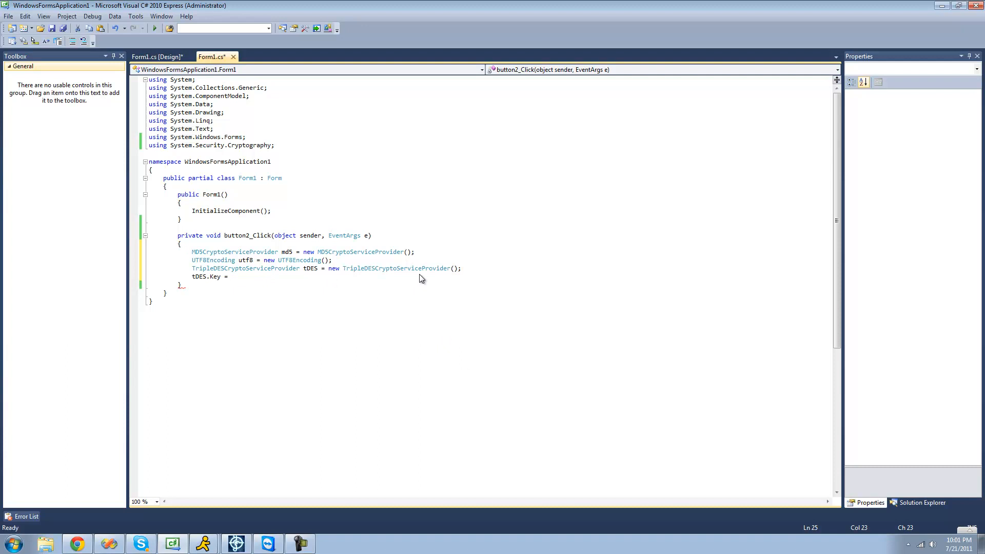
{"action": "type", "text": "md5"}
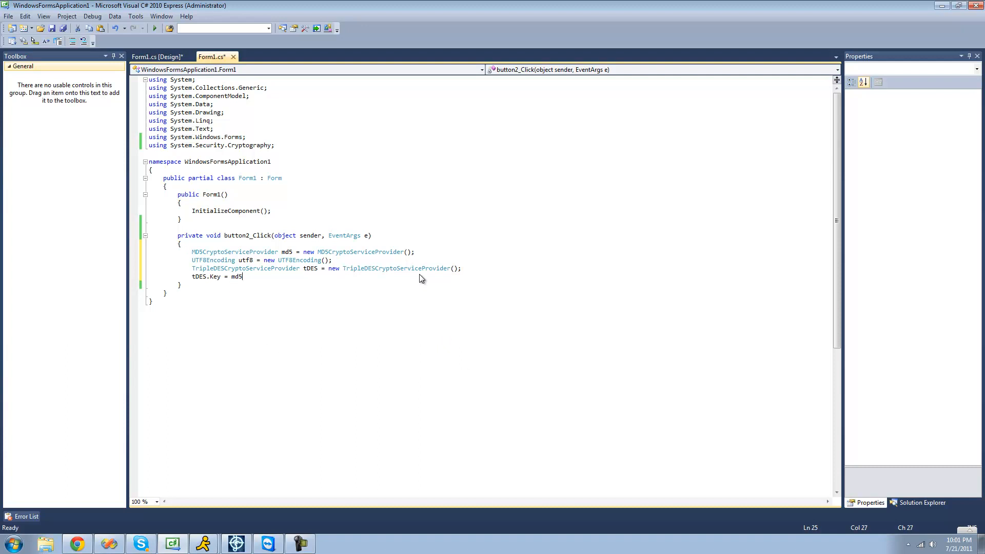
{"action": "type", "text": ".ComputeHash(utf8."}
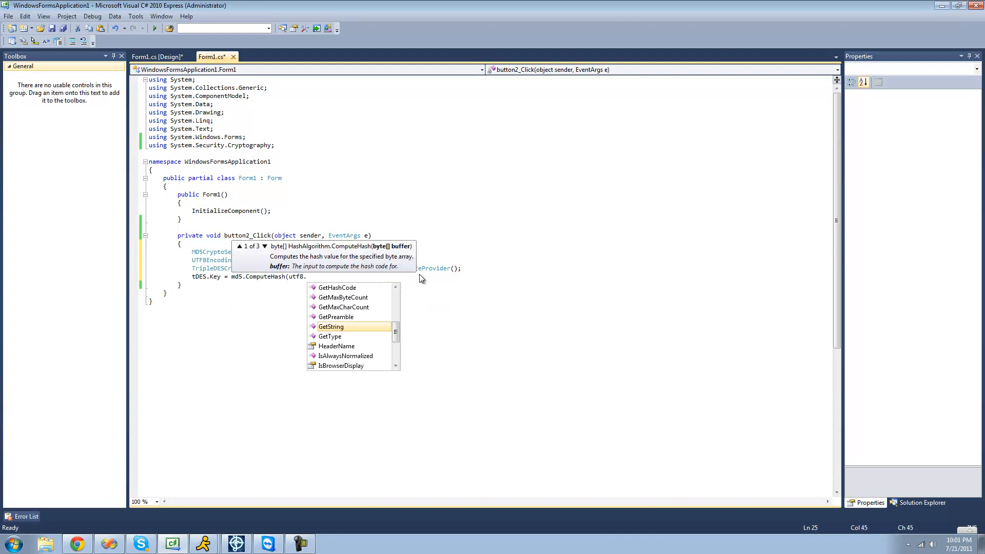
{"action": "type", "text": "get"}
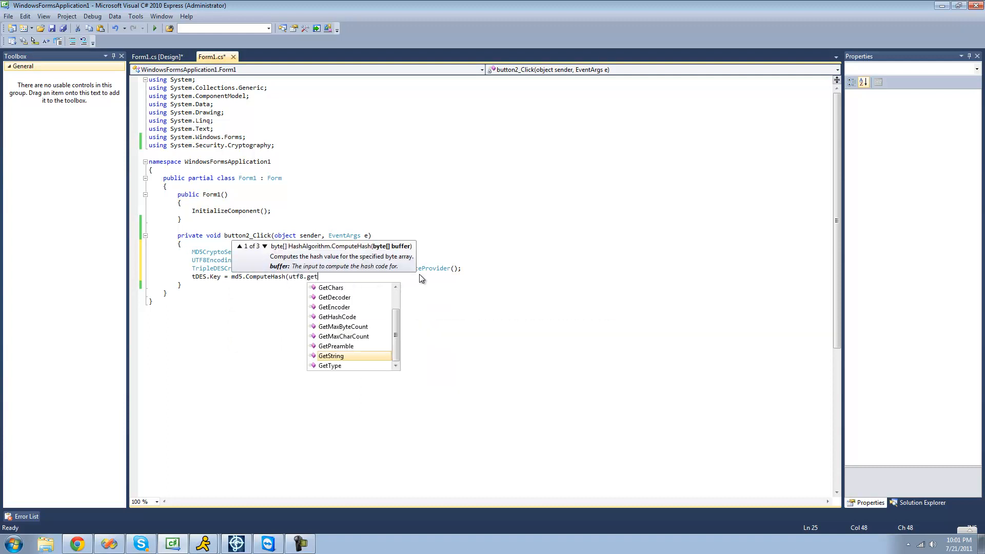
{"action": "scroll", "scroll_direction": "up", "scroll_amount": 3}
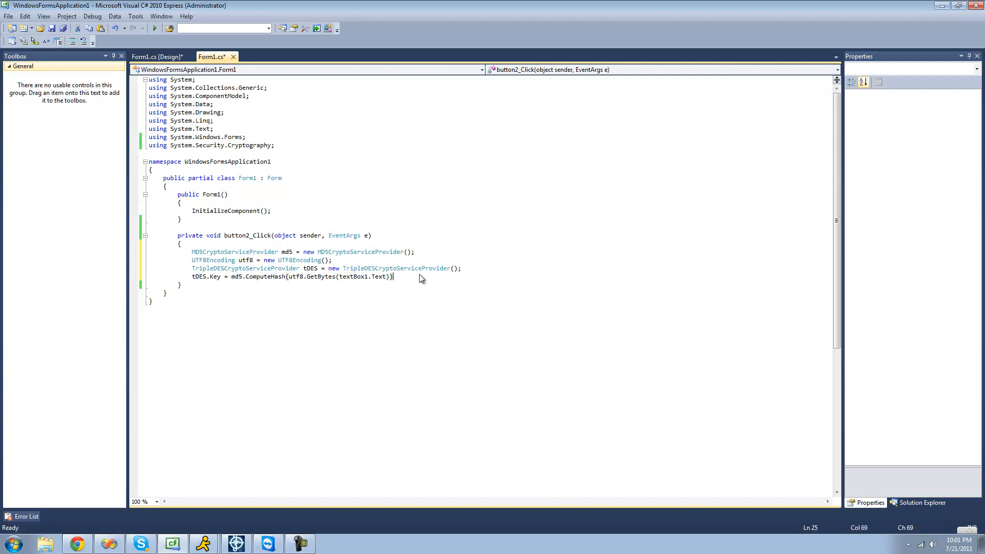
{"action": "type", "text": ";"}
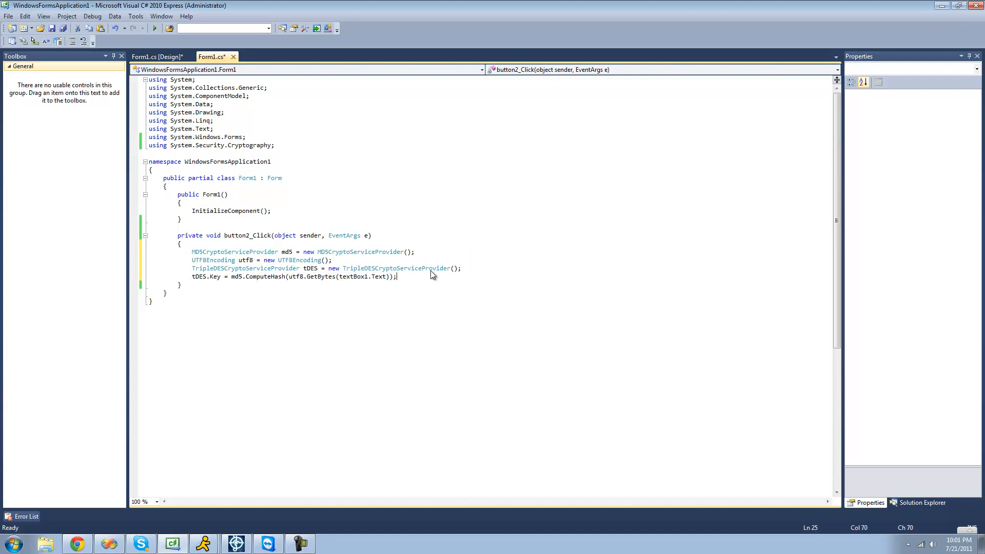
{"action": "mouse_move", "coordinate": [601, 352]}
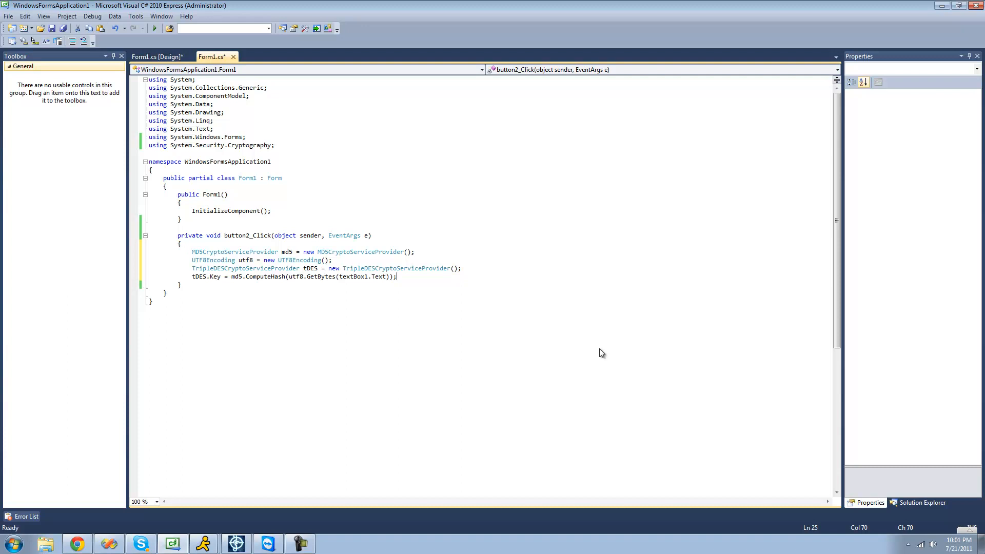
Set tDES.Mode = CipherMode.ECB and tDES.Padding = PaddingMode.PKCS7
{"action": "type", "text": "t"}
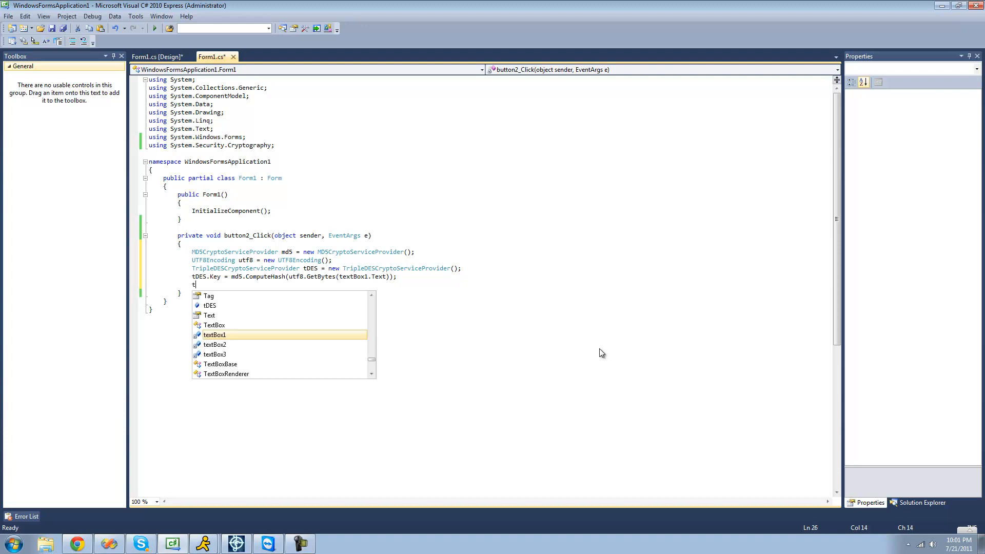
{"action": "type", "text": "DES.Mode = CipherMode"}
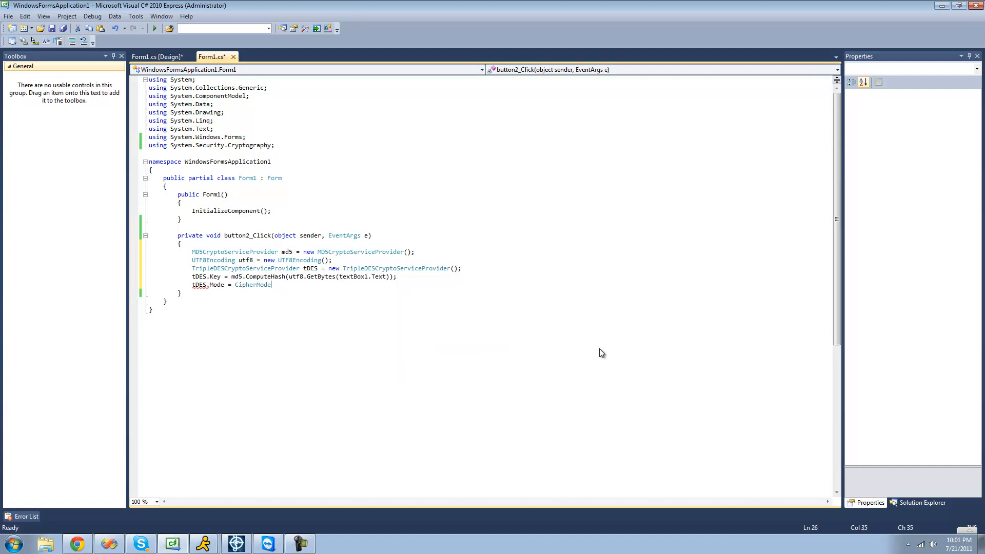
{"action": "type", "text": ".ECB;"}
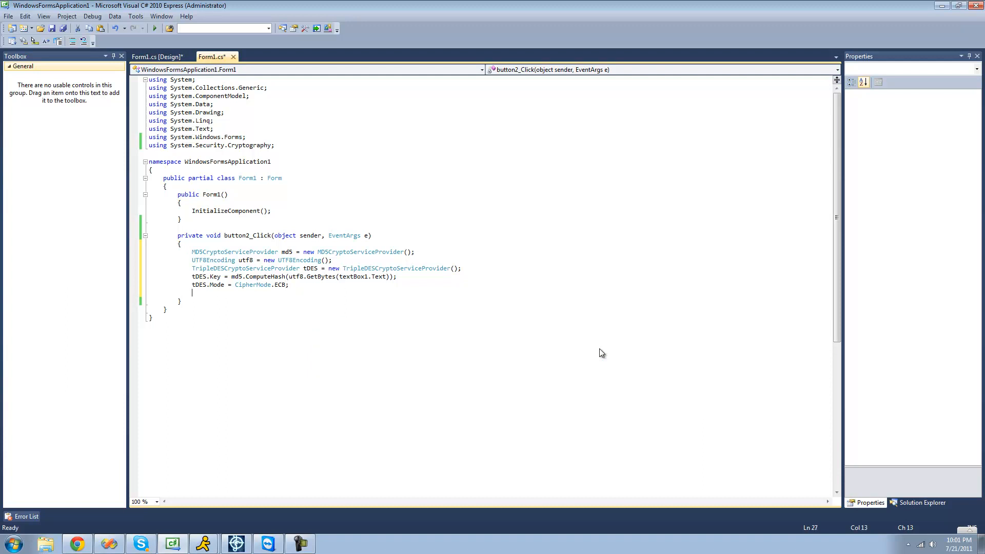
{"action": "type", "text": "tDES."}
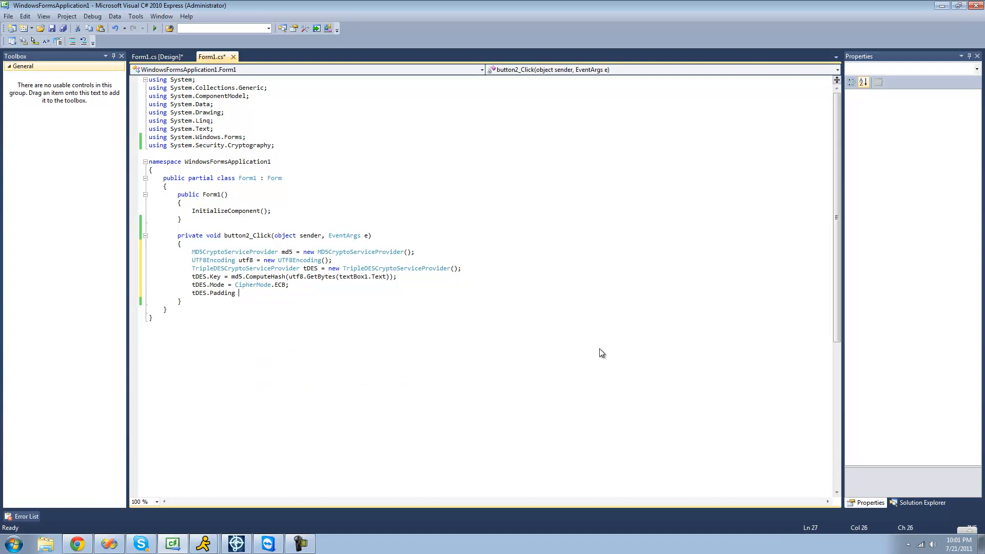
{"action": "type", "text": "PaddingMode."}
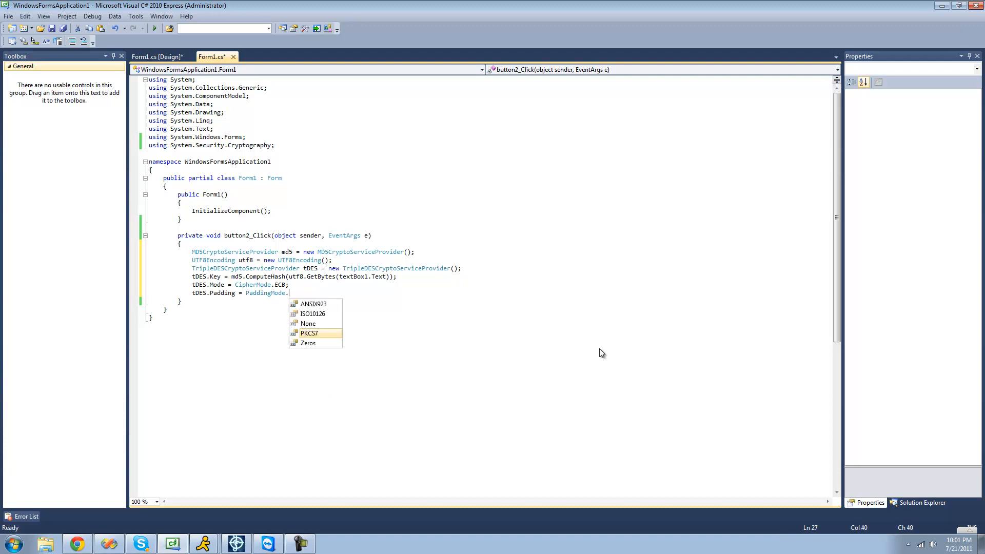
{"action": "mouse_move", "coordinate": [309, 332]}
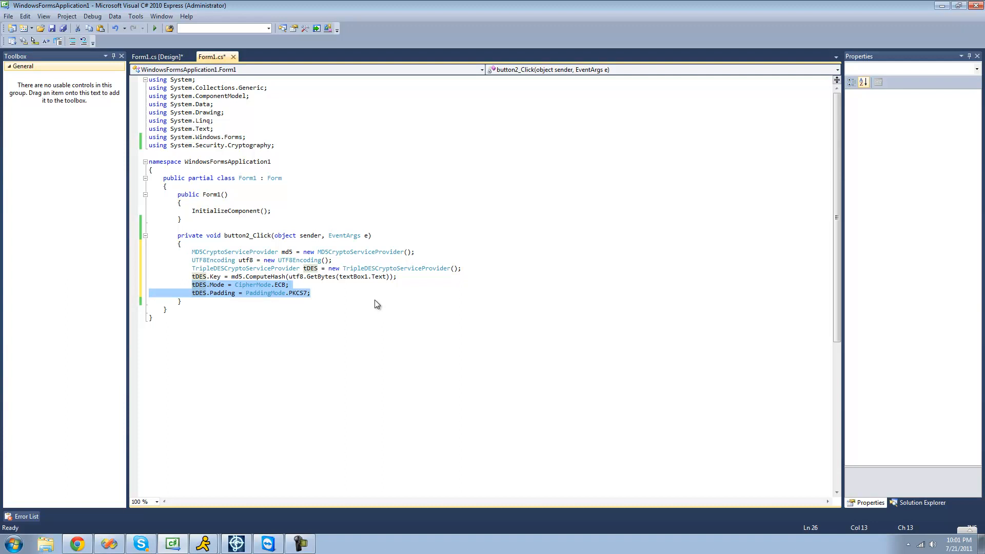
{"action": "mouse_move", "coordinate": [361, 301]}
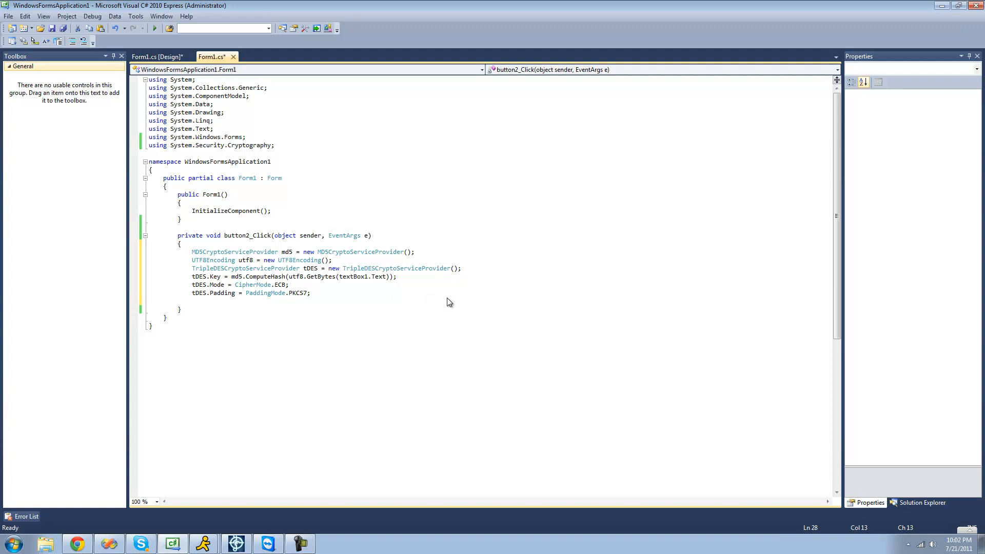
Add ICryptoTransform trans = tDES.CreateEncryptor();
{"action": "type", "text": "I"}
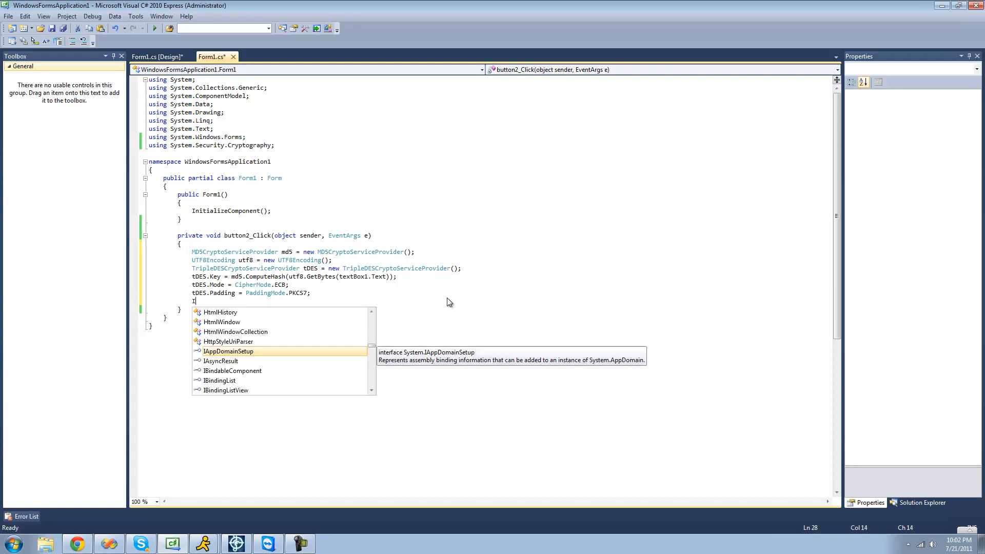
{"action": "type", "text": "cy"}
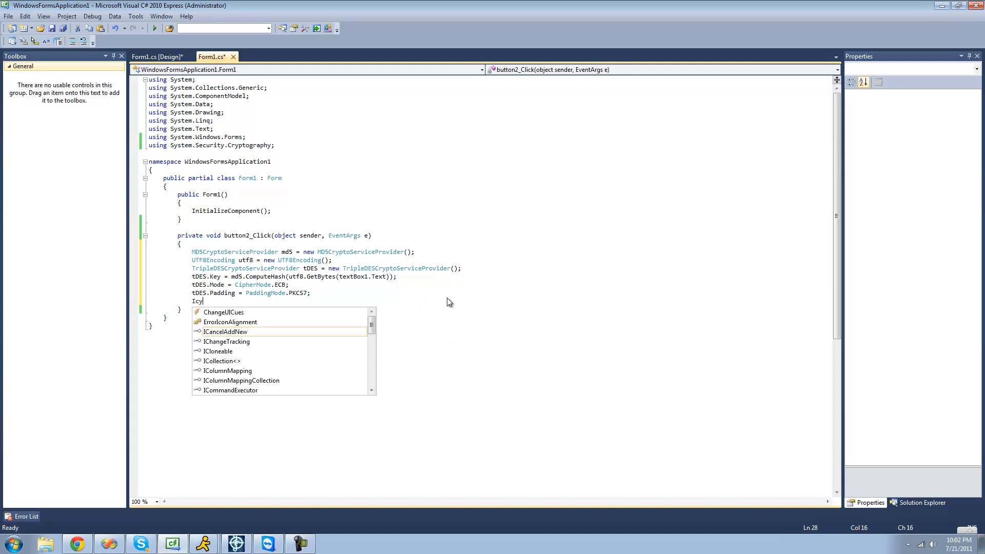
{"action": "mouse_move", "coordinate": [225, 332]}
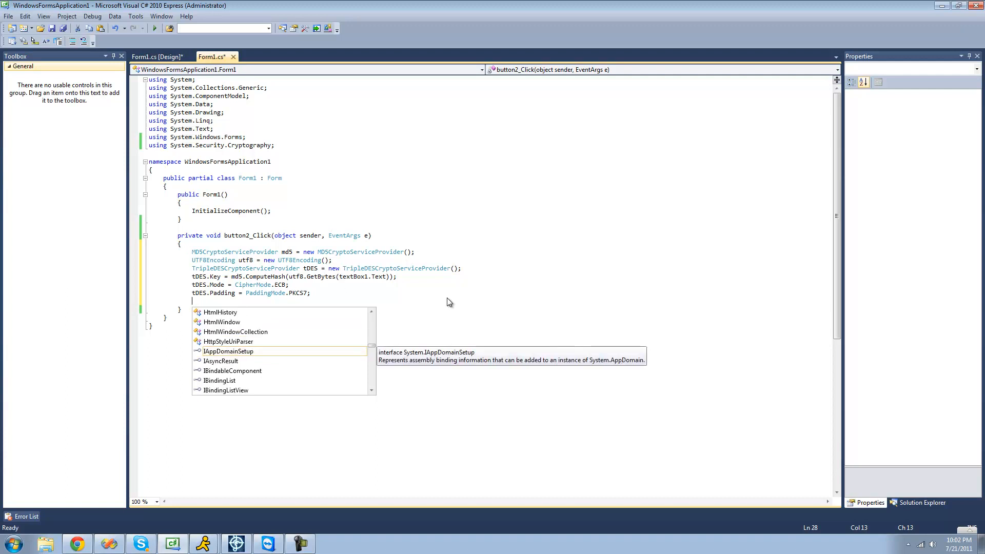
{"action": "type", "text": "Ic"}
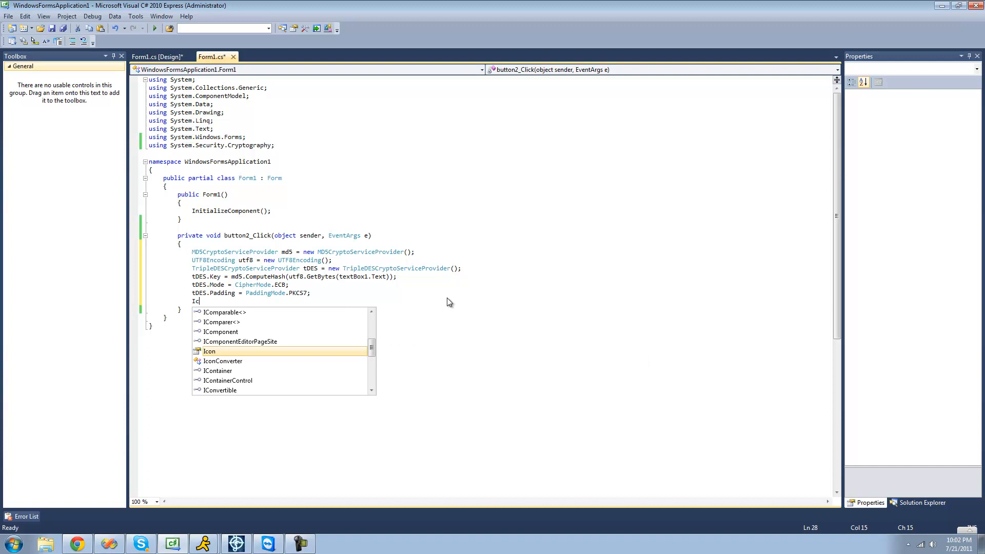
{"action": "type", "text": "CryptoTransform"}
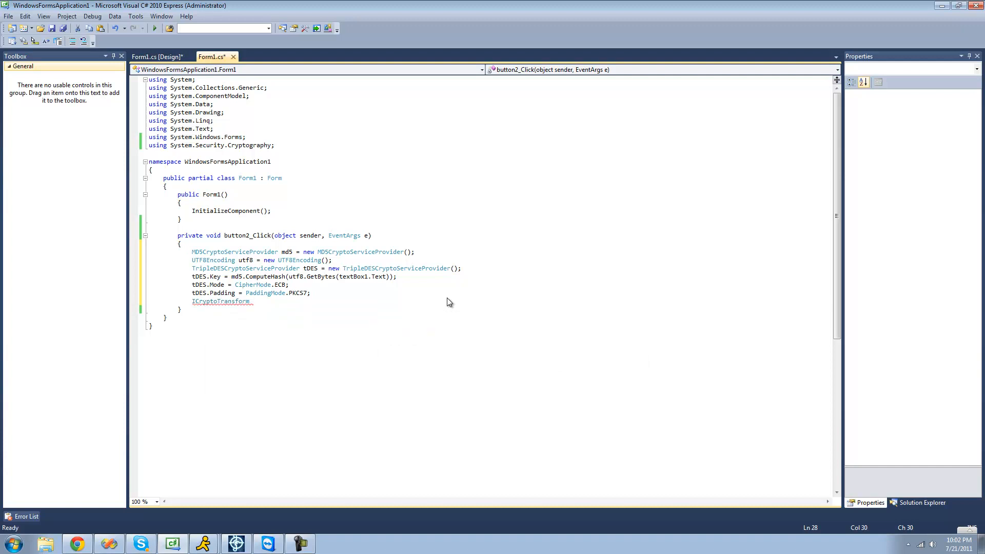
{"action": "type", "text": "trans ="}
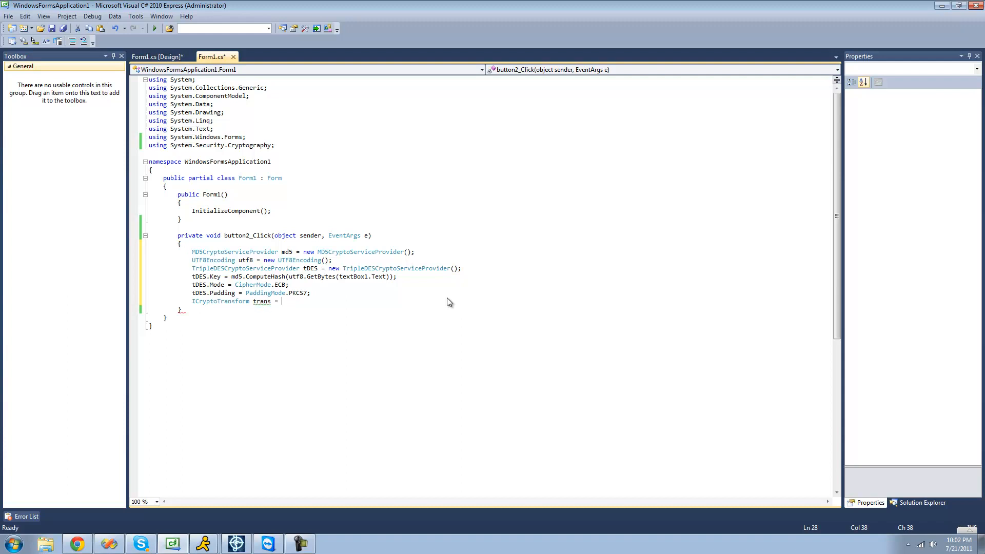
{"action": "type", "text": "tDES.CreateEncryptor("}
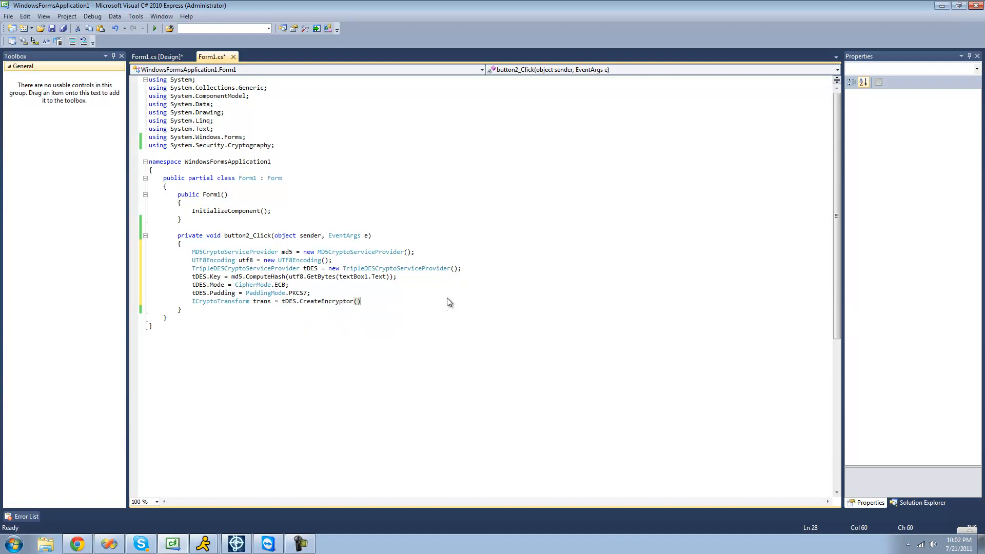
{"action": "type", "text": ";"}
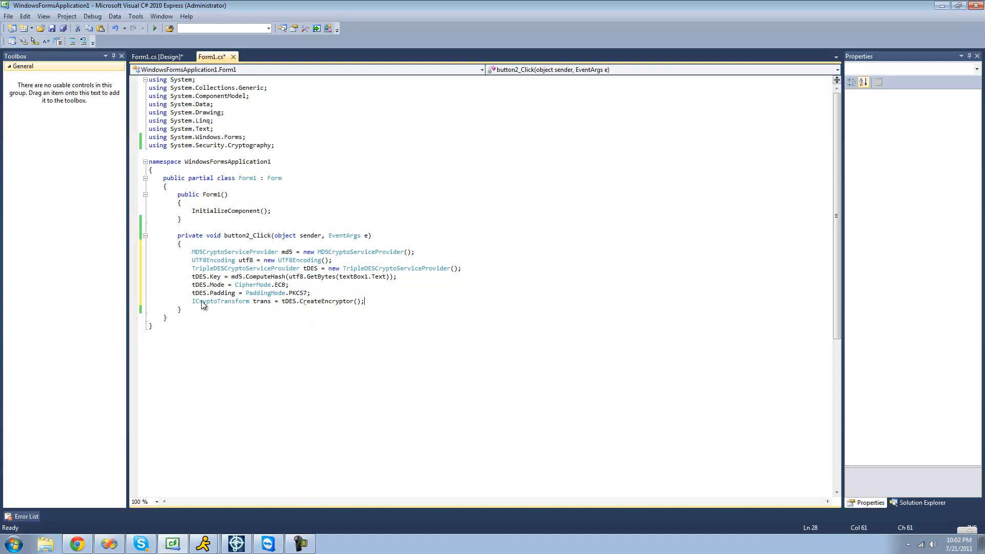
{"action": "mouse_move", "coordinate": [417, 333]}
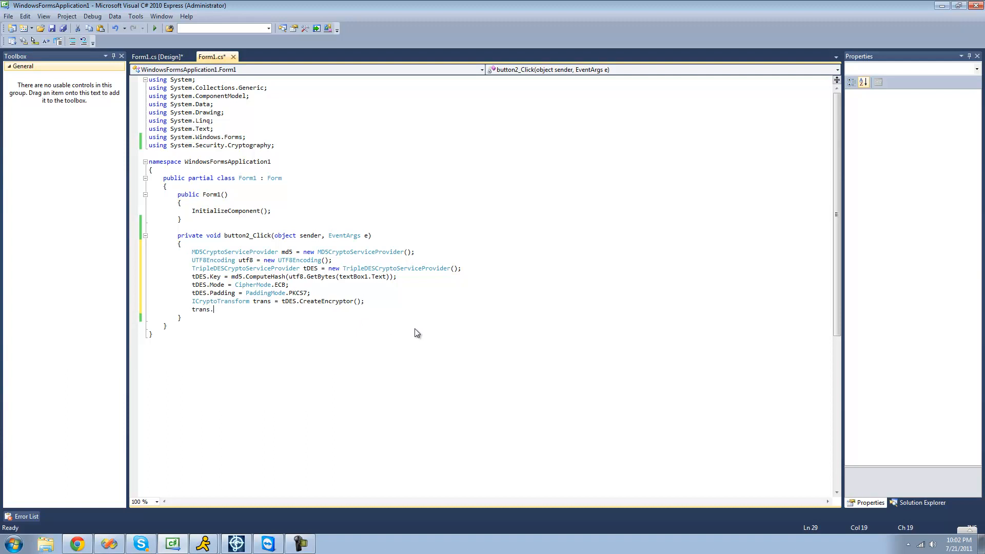
Start trans.TransformFinalBlock(utf8.GetBytes( and check the To Encrypt box's name in the designer
{"action": "type", "text": "TransformFinalBlock"}
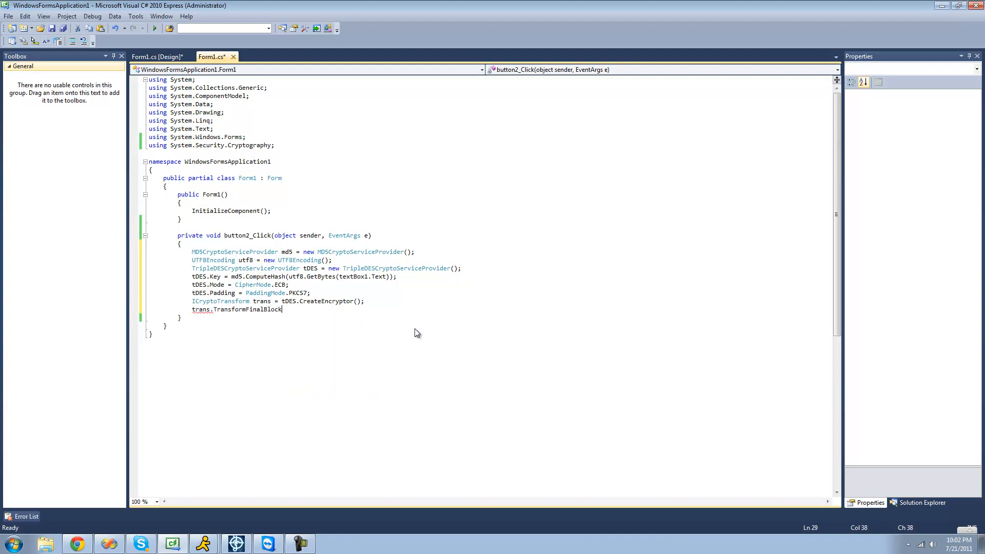
{"action": "type", "text": "("}
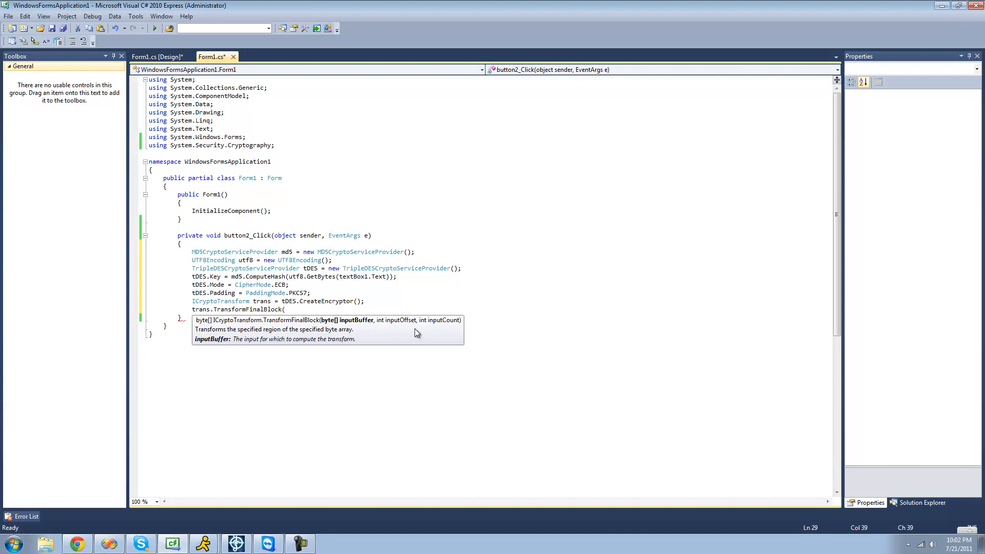
{"action": "type", "text": "u("}
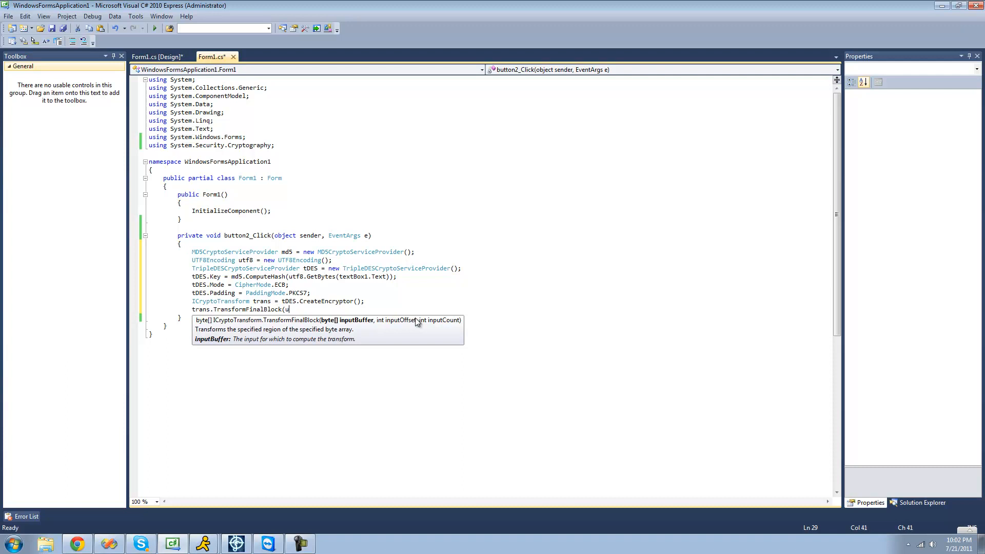
{"action": "type", "text": "utf8.getBytes("}
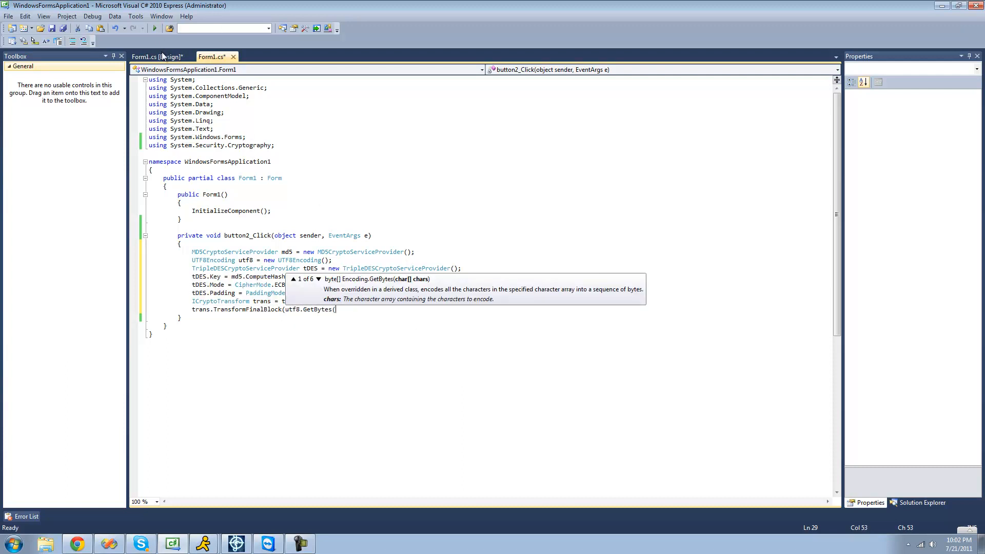
{"action": "left_click", "coordinate": [154, 57]}
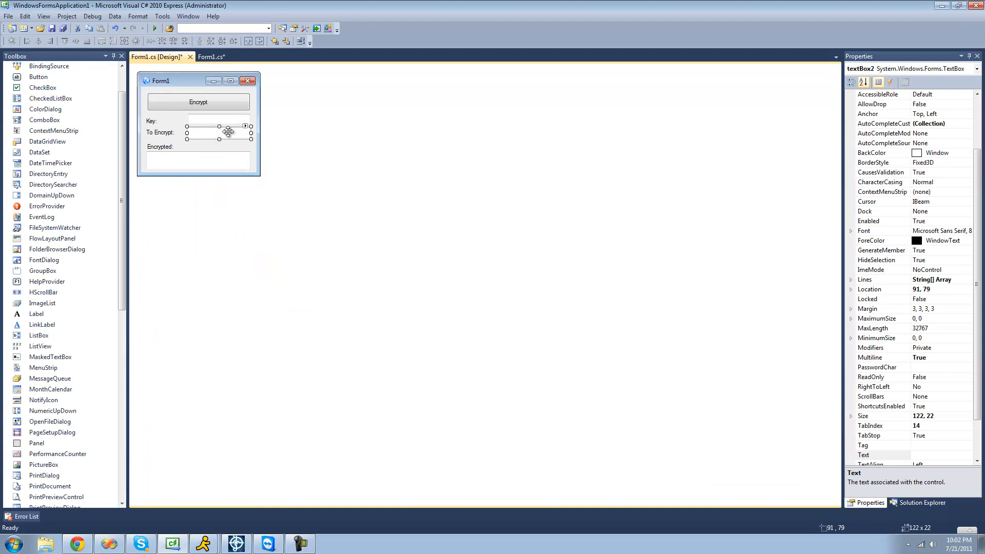
{"action": "mouse_move", "coordinate": [207, 149]}
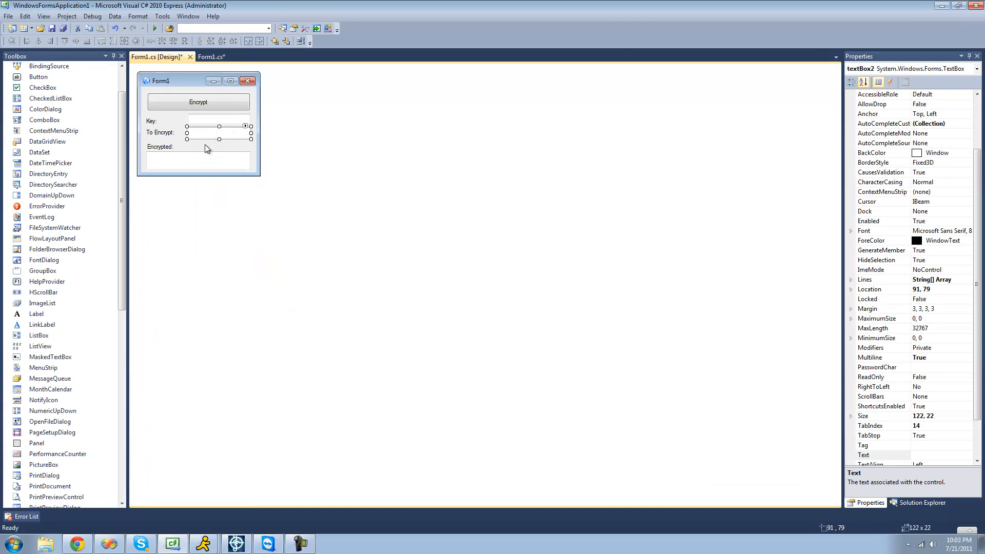
{"action": "left_click", "coordinate": [212, 57]}
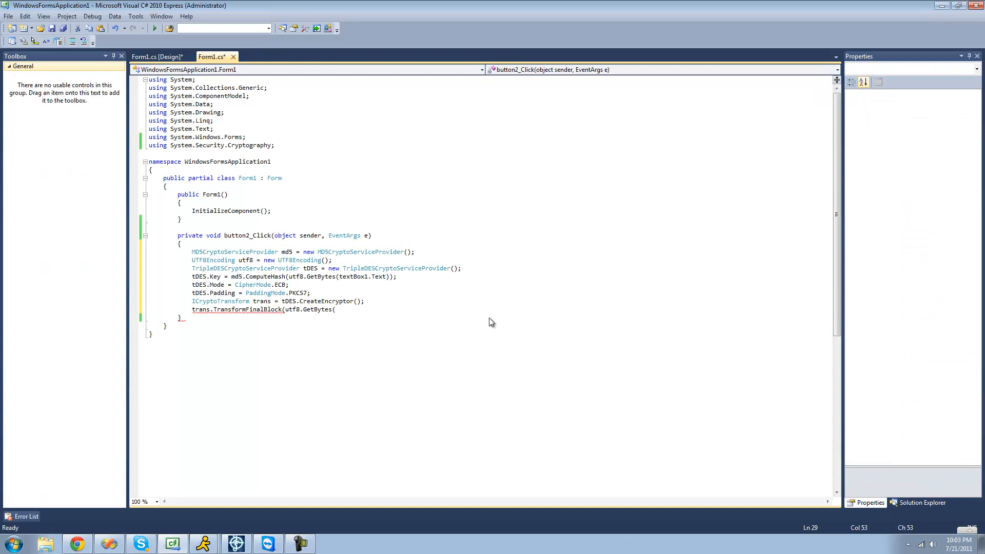
Complete TransformFinalBlock with utf8.GetBytes(textBox2.Text), 0, and utf8.GetBytes(textBox2.Text).Length
{"action": "type", "text": "textBox2.Text"}
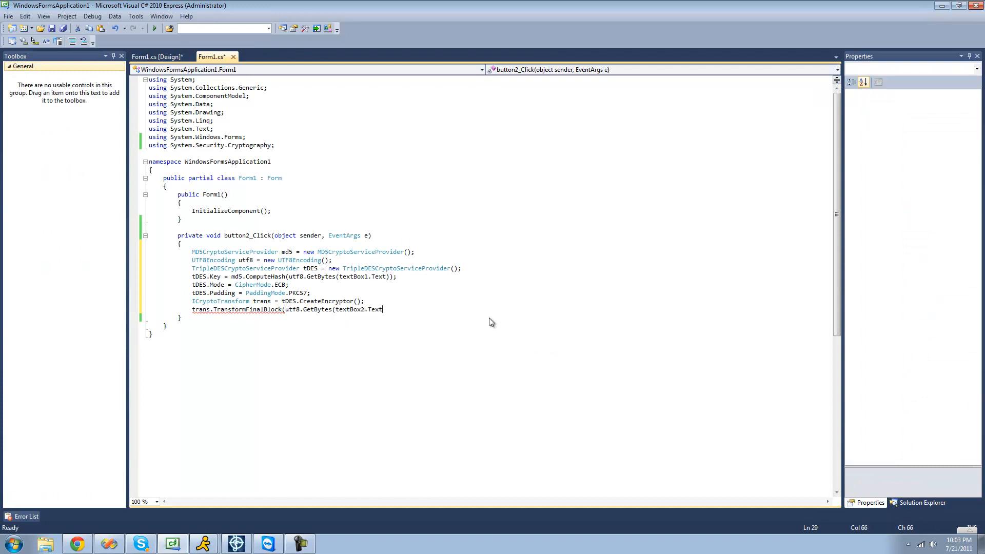
{"action": "type", "text": "),"}
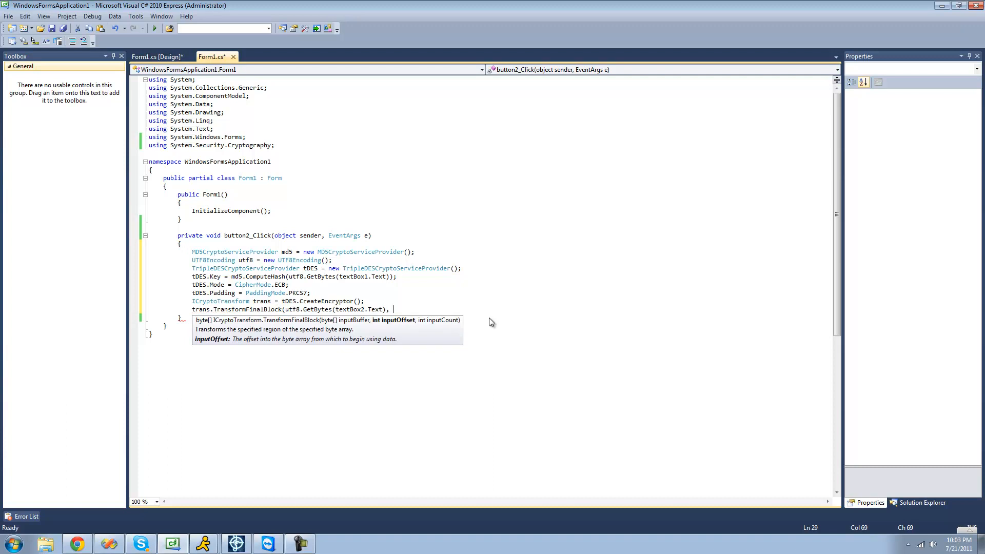
{"action": "type", "text": "0"}
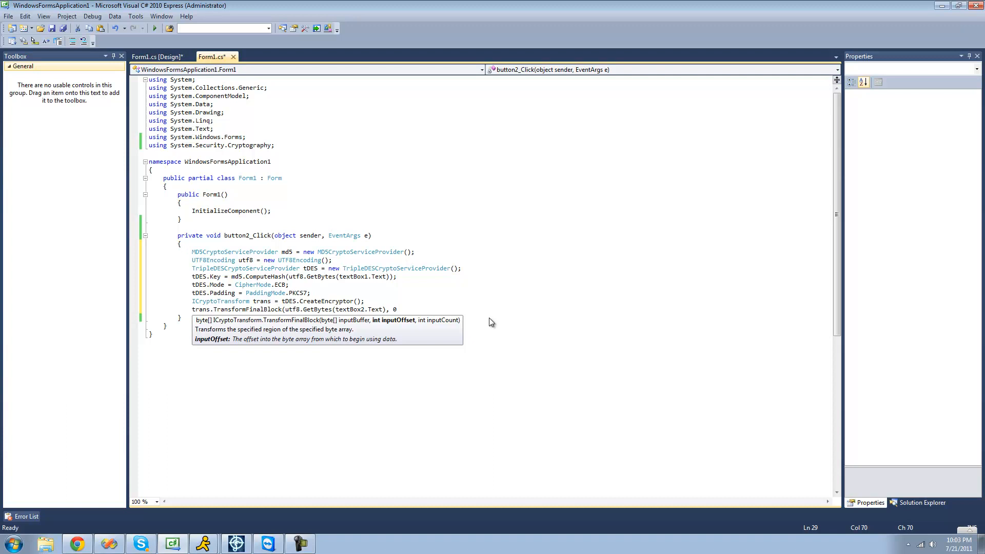
{"action": "type", "text": ","}
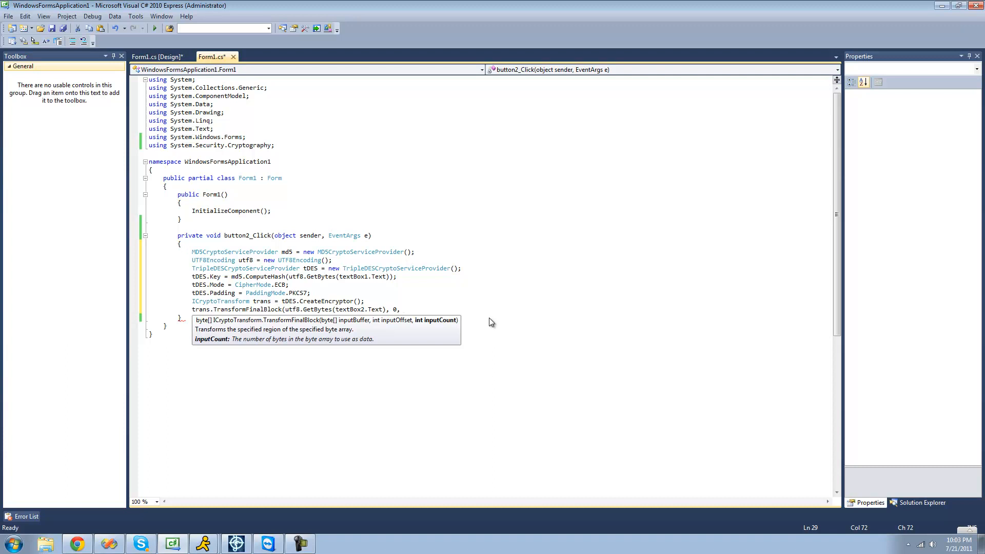
{"action": "type", "text": "utf8"}
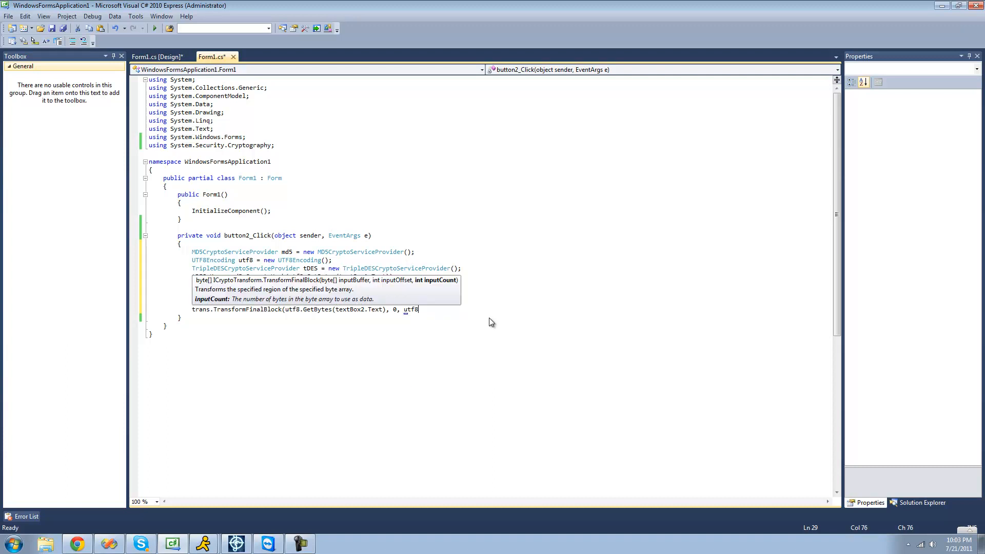
{"action": "type", "text": ".GetBytes"}
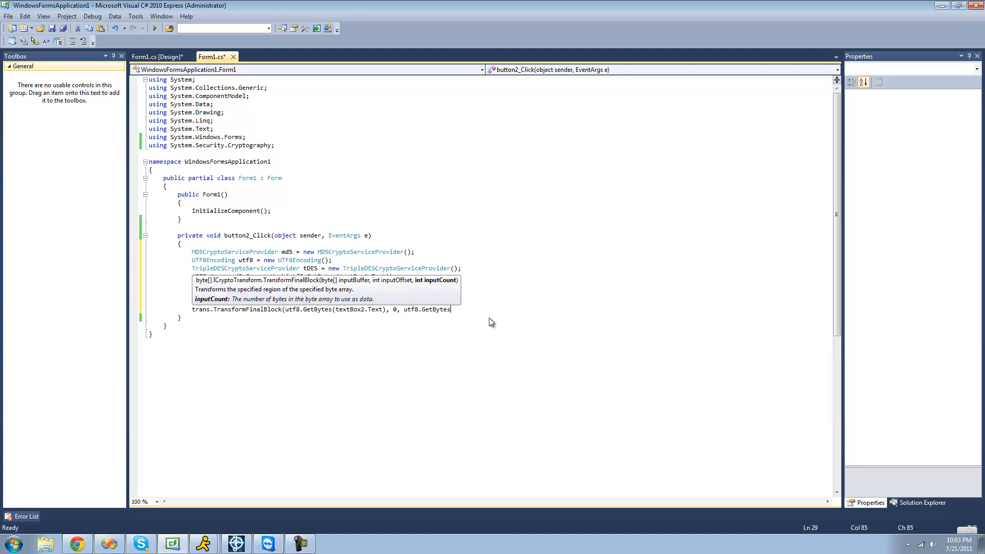
{"action": "type", "text": "(textBox2.Text"}
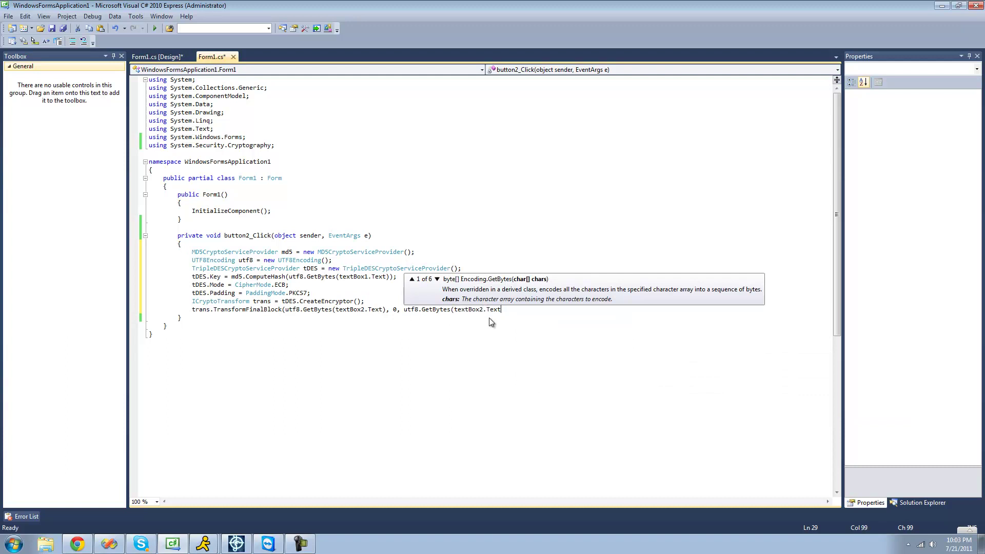
{"action": "type", "text": ").Length);"}
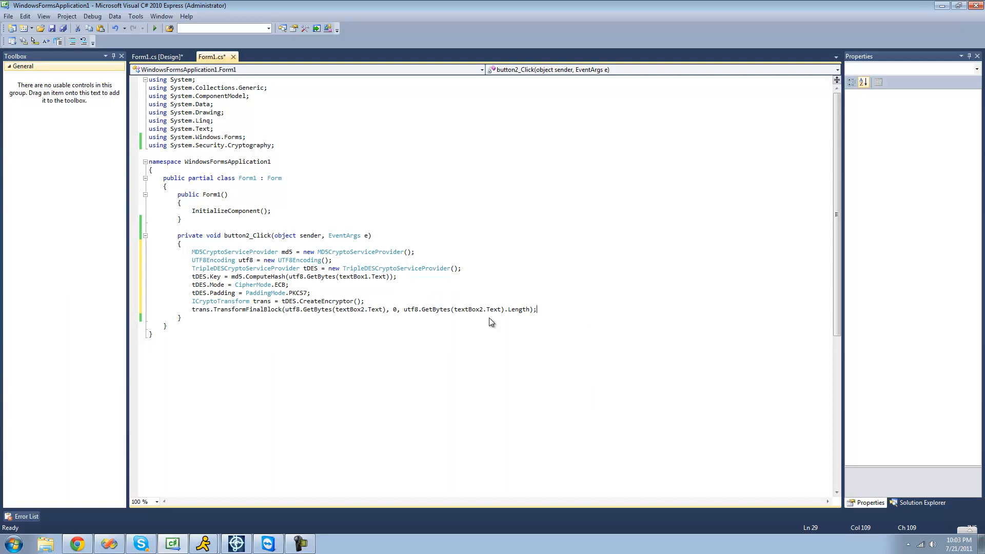
Check textBox3's name in the designer before assigning BitConverter.ToString result to textBox3.Text
{"action": "left_click", "coordinate": [158, 57]}
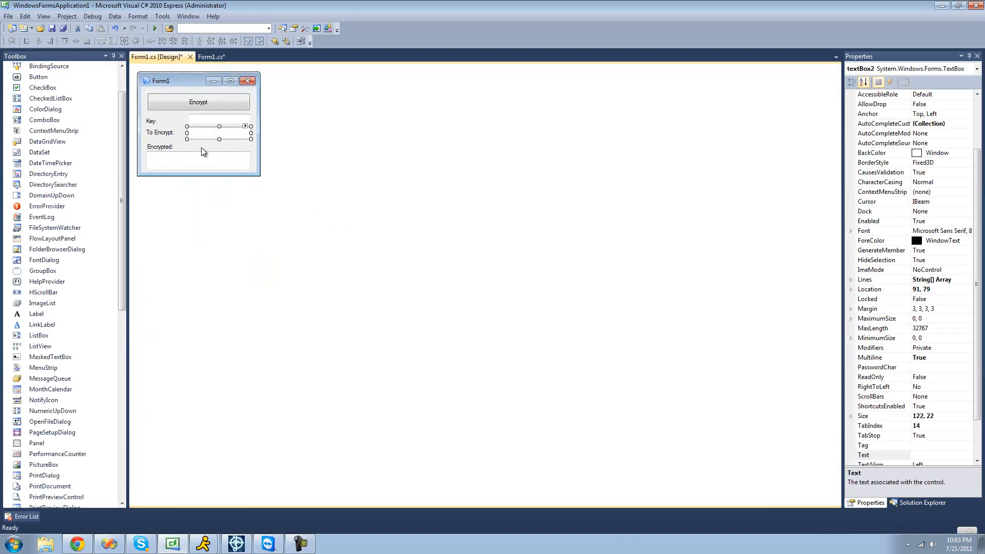
{"action": "left_click", "coordinate": [211, 57]}
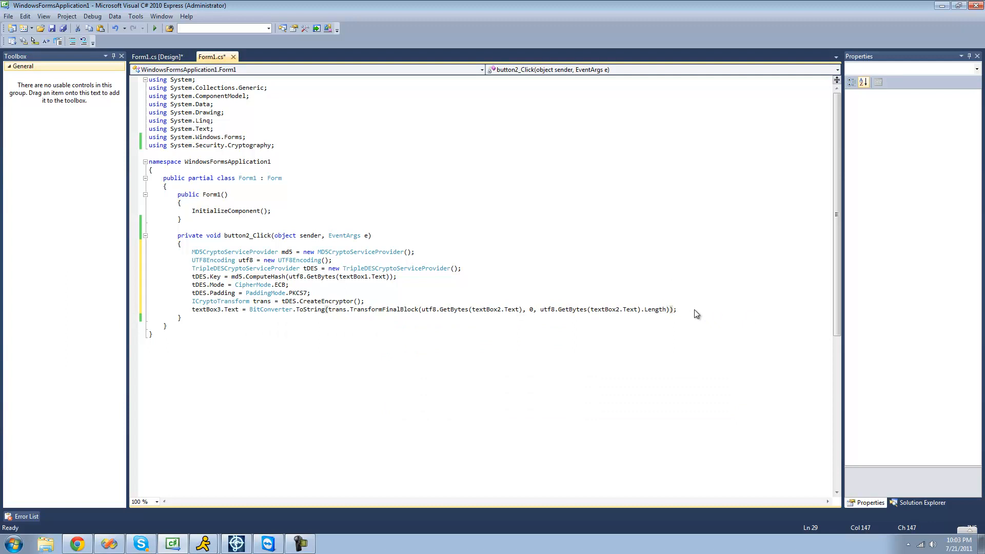
{"action": "mouse_move", "coordinate": [216, 125]}
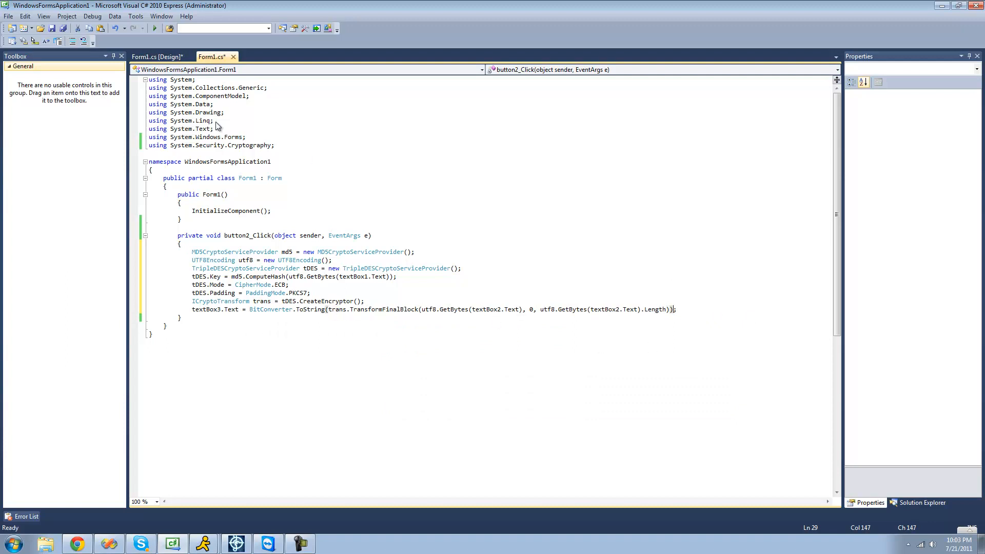
Run the encryptor and encrypt 'I am Adam.' with key Adam to get hex output
{"action": "left_click", "coordinate": [154, 28]}
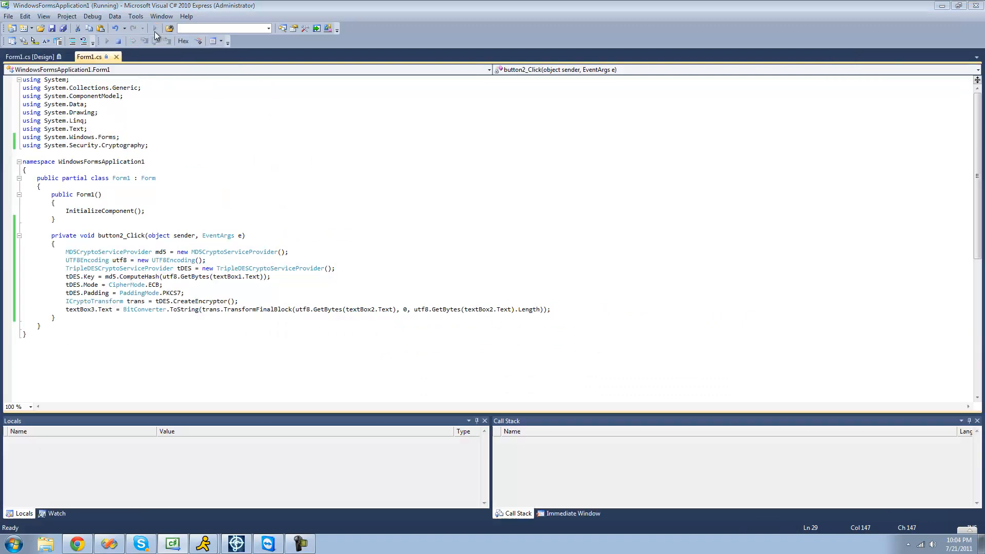
{"action": "left_click", "coordinate": [143, 28]}
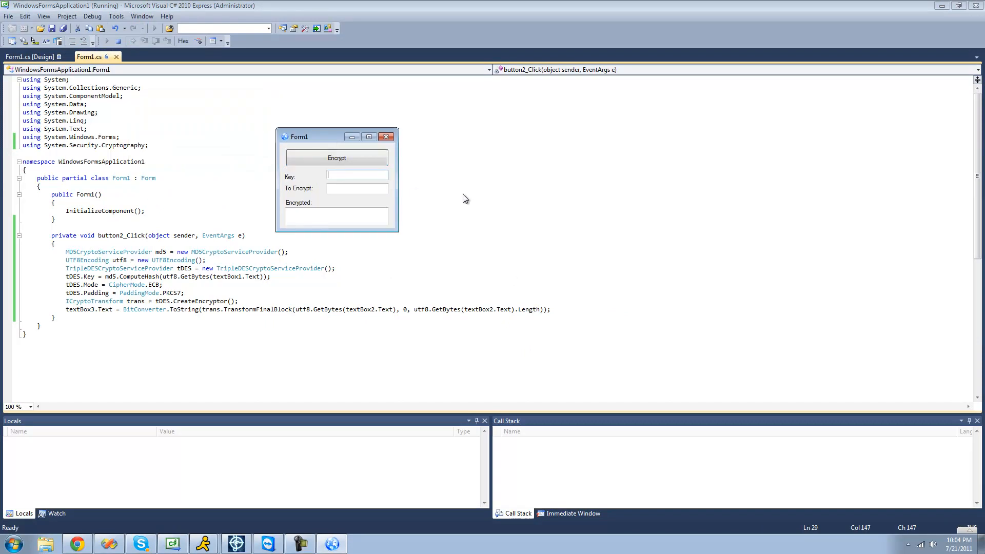
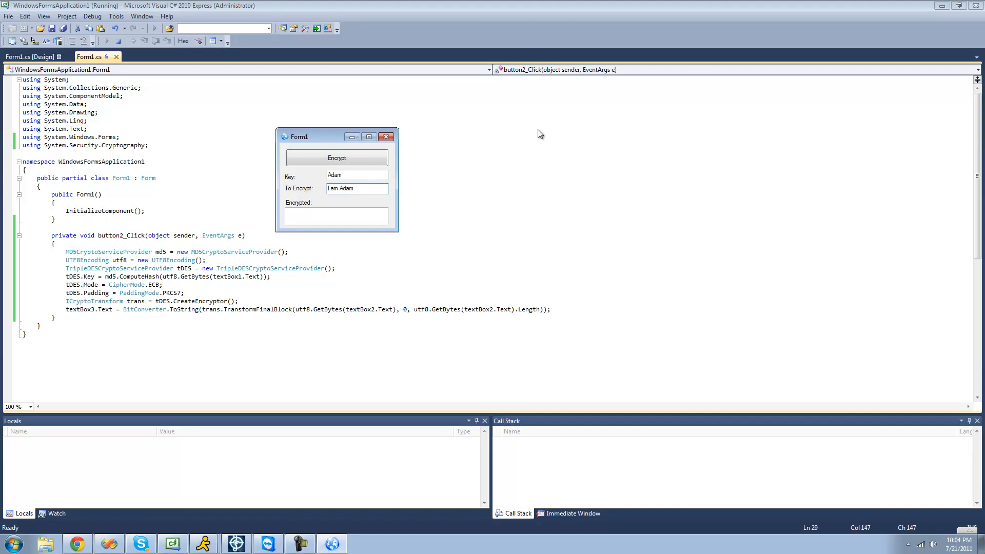
{"action": "left_click", "coordinate": [337, 158]}
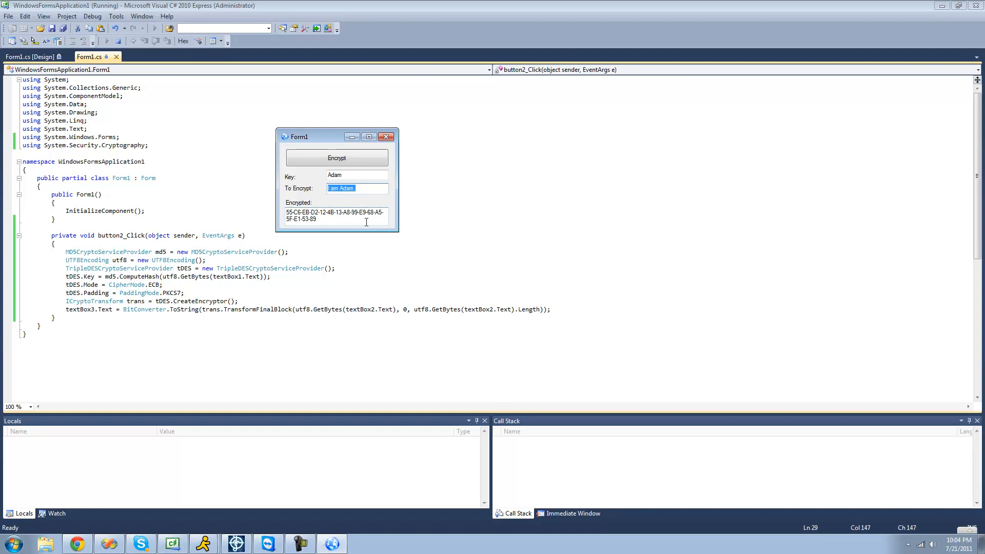
Change the key to Hello and encrypt again for different hex output
{"action": "double_click", "coordinate": [335, 216]}
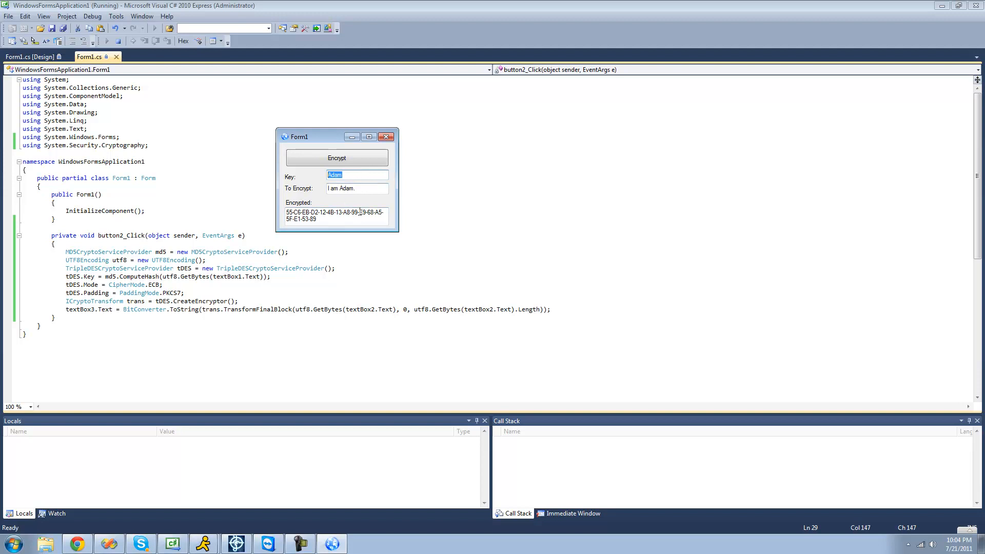
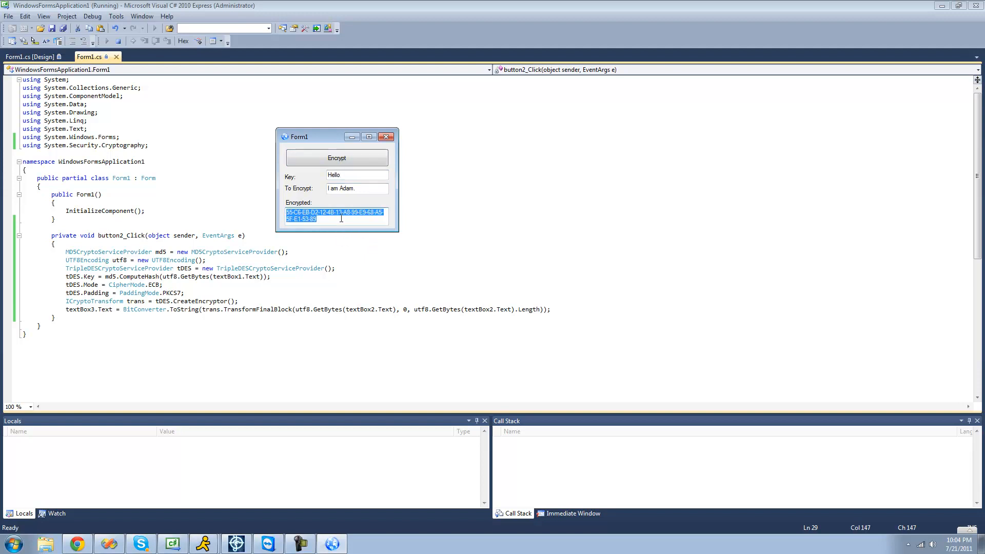
{"action": "left_click", "coordinate": [337, 158]}
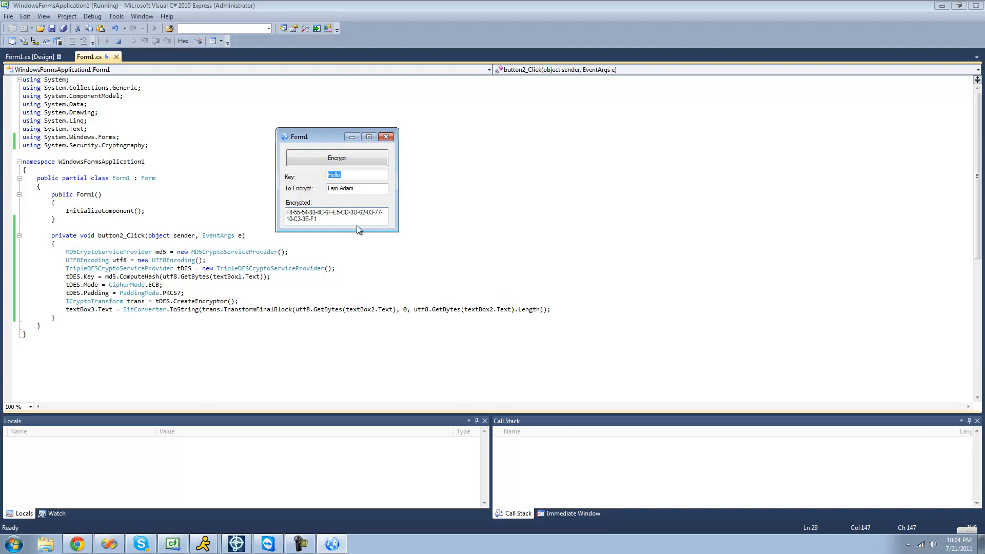
{"action": "mouse_move", "coordinate": [425, 229]}
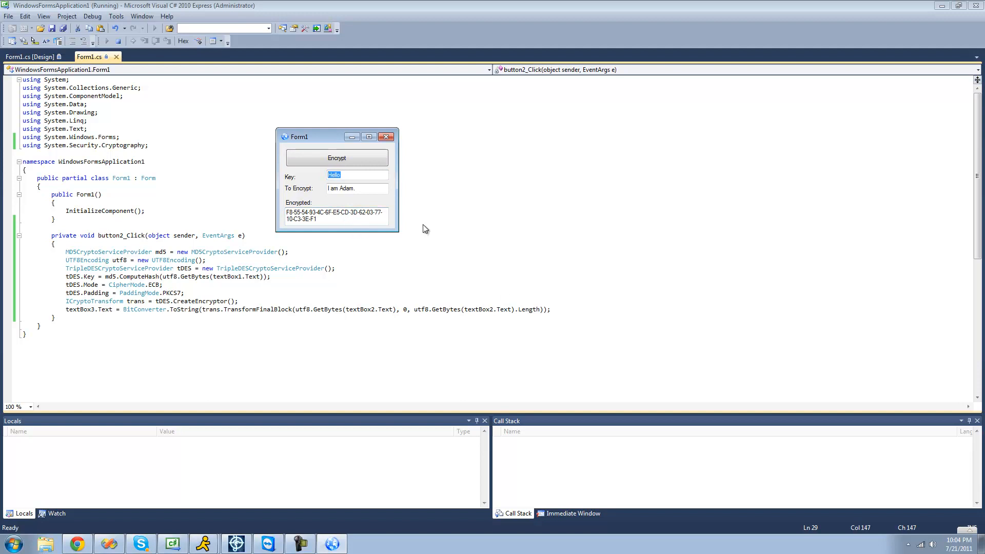